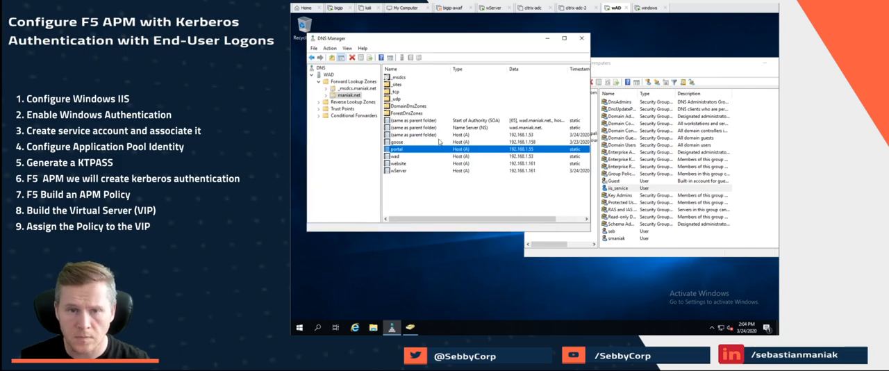
Review the iis_service account in AD, then run klist on the client to list cached Kerberos tickets
click(397, 163)
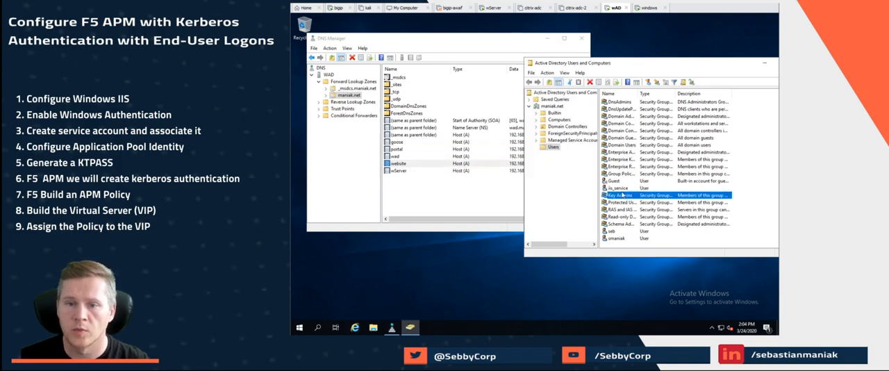
click(629, 187)
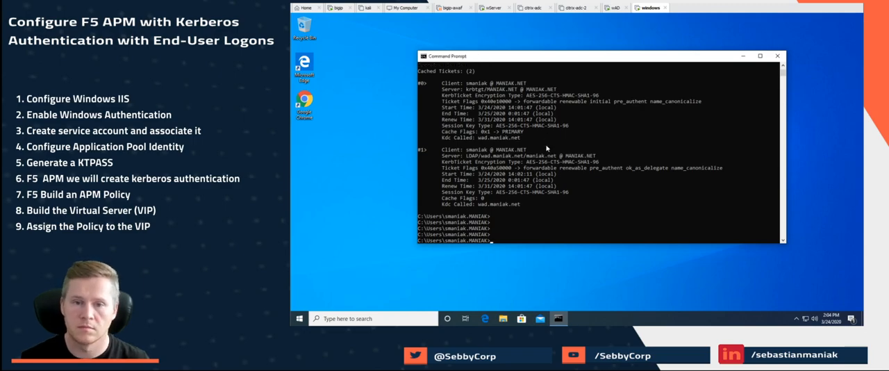
text(klist)
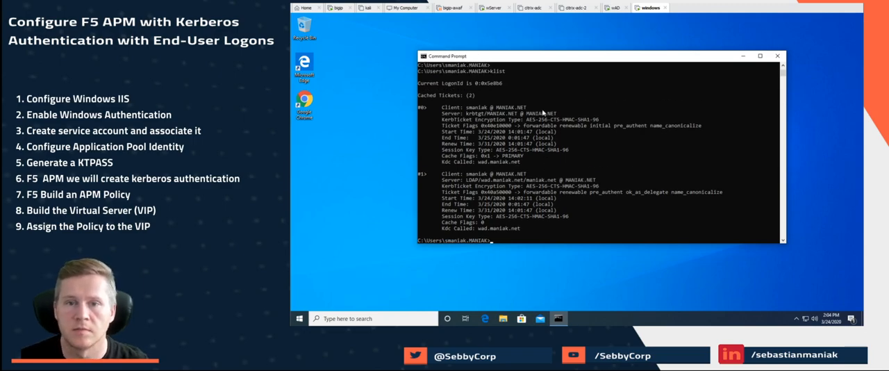
click(495, 7)
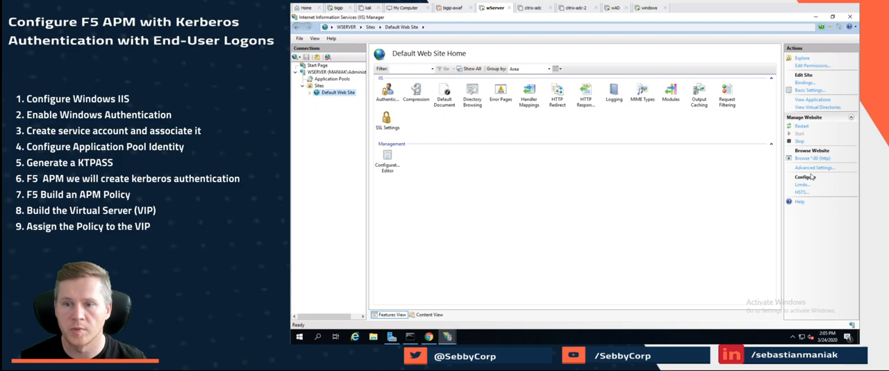
Run setspn /s HTTP/portal.maniak.net maniak\iis_service on the server's command line
click(812, 157)
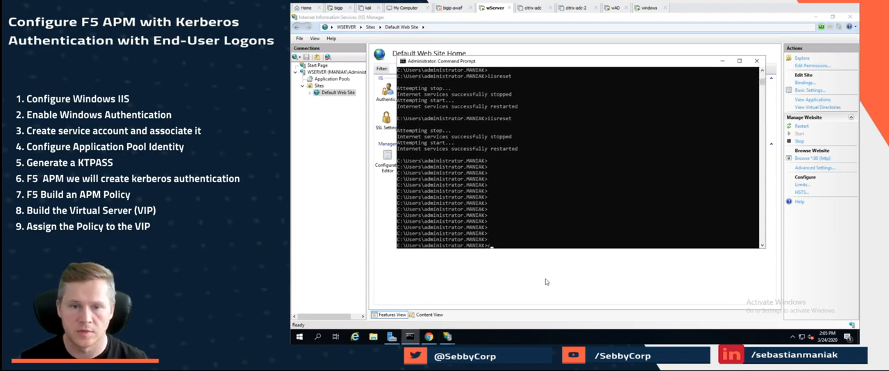
text(iisreset)
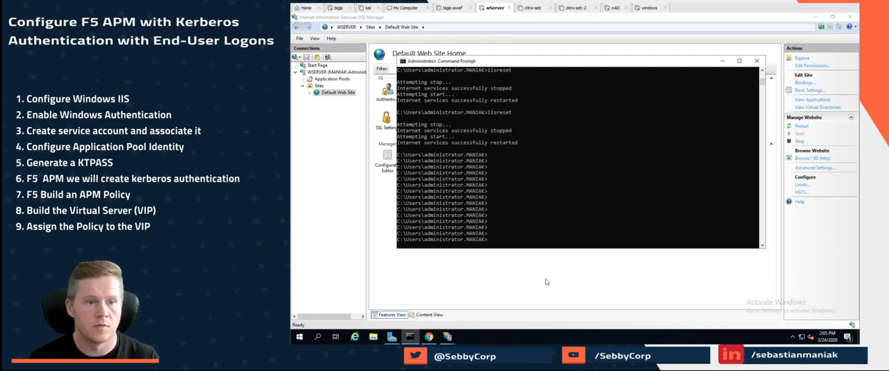
text(setspn)
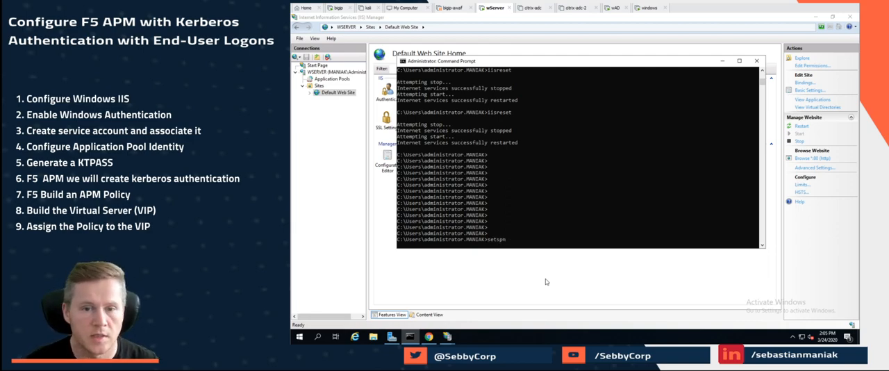
text(/s)
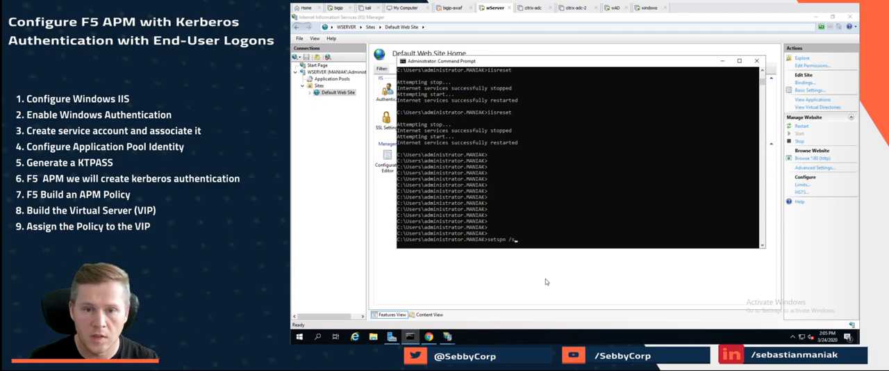
text(HTTP/)
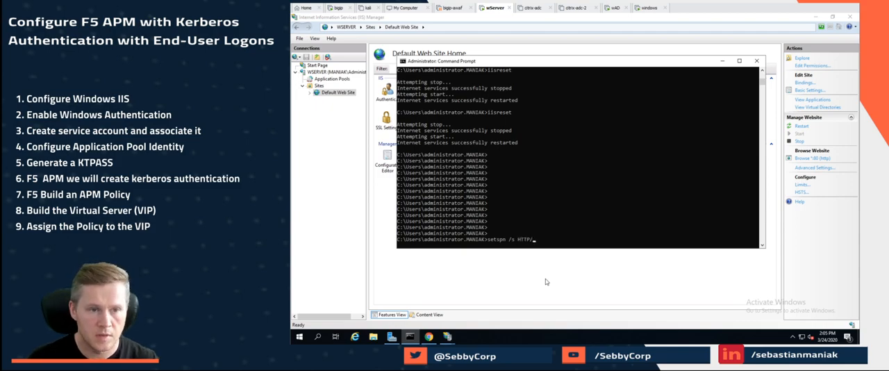
text(portal.)
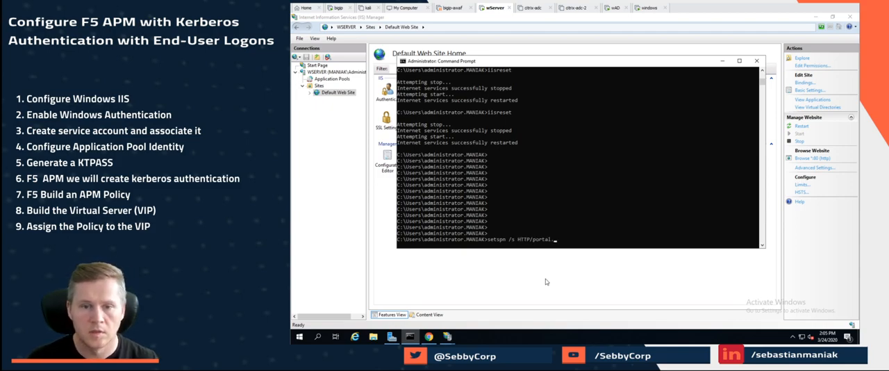
text(maniak.net)
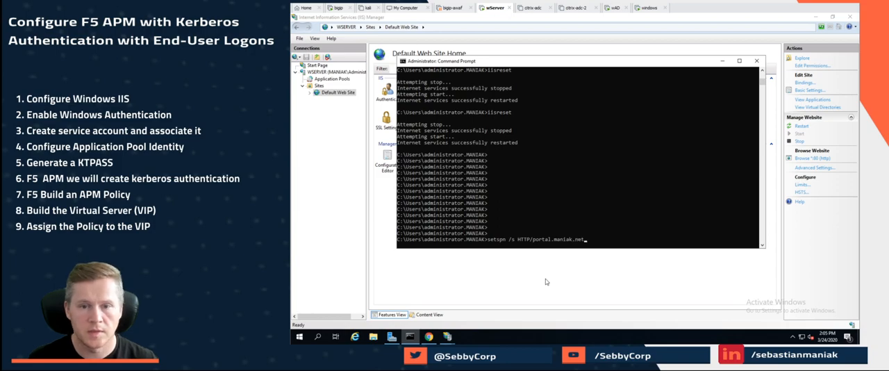
text(maniak)
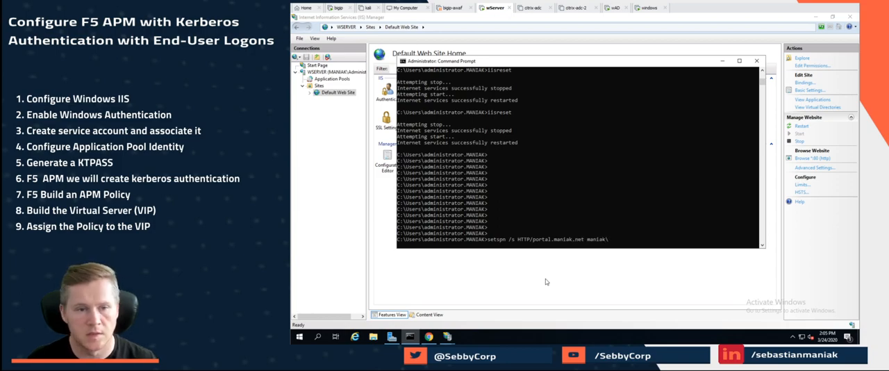
text(\iis_ser)
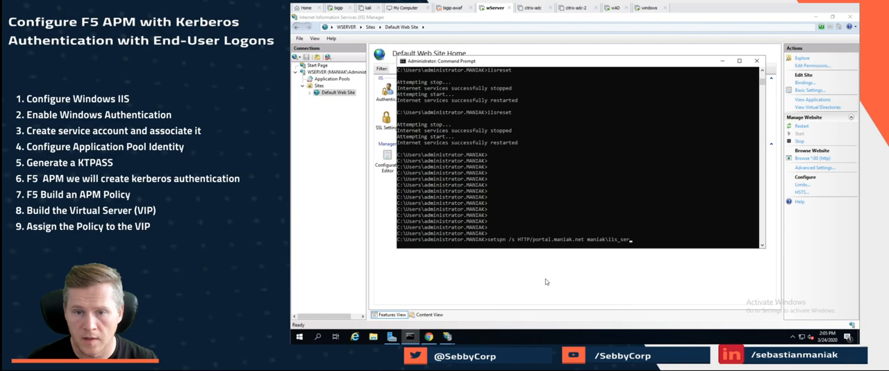
key(Return)
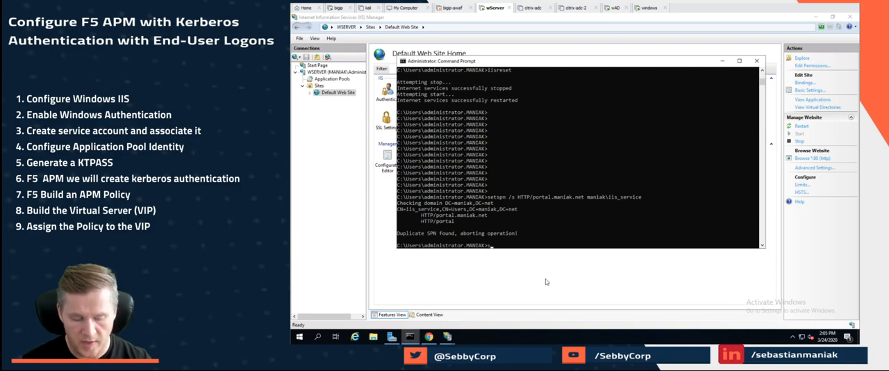
List the SPNs registered to iis_service with setspn /l iis_service
text(setspn /l)
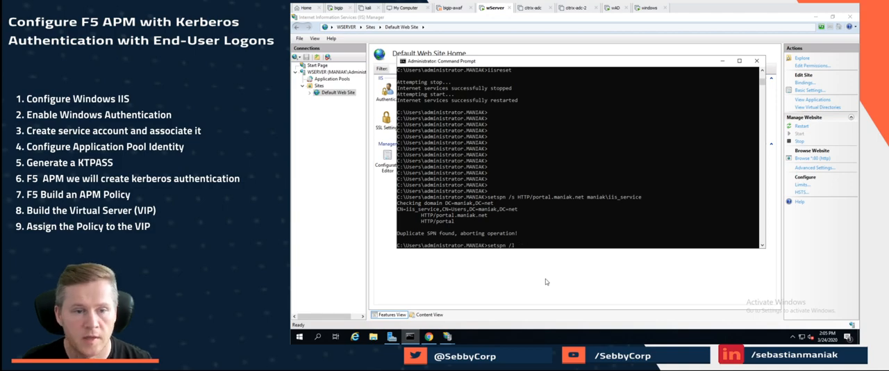
text(iis)
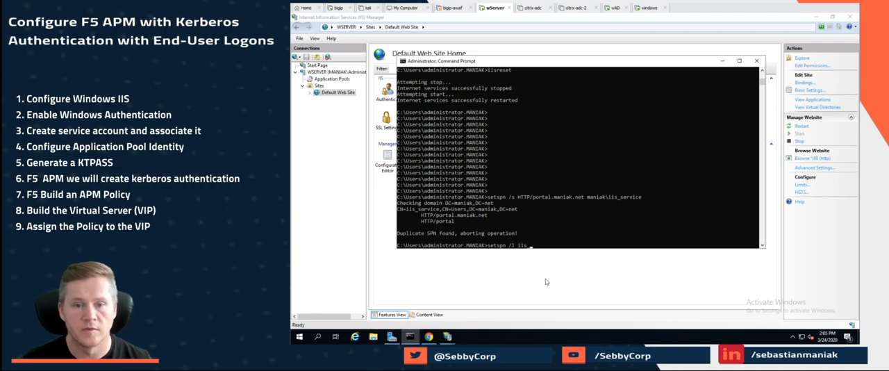
text(_service)
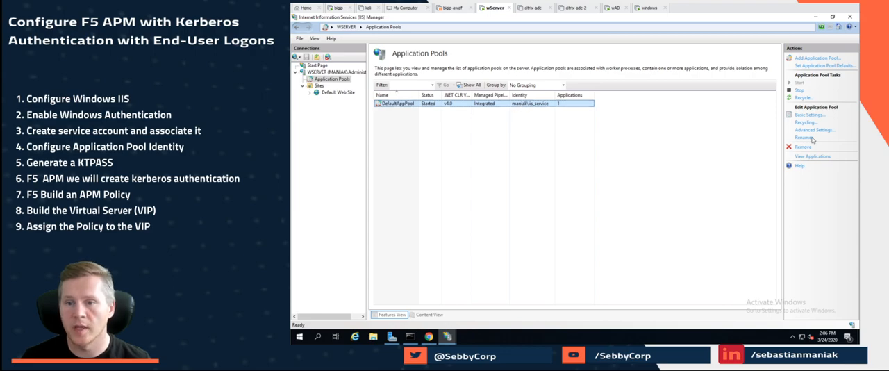
click(814, 130)
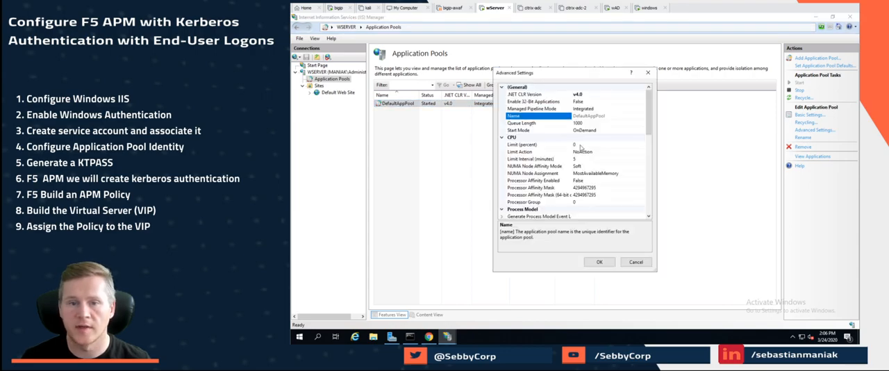
scroll(down, 3)
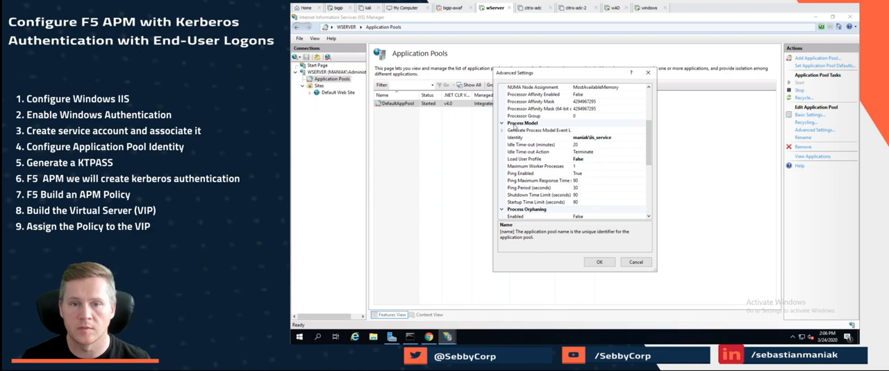
click(549, 137)
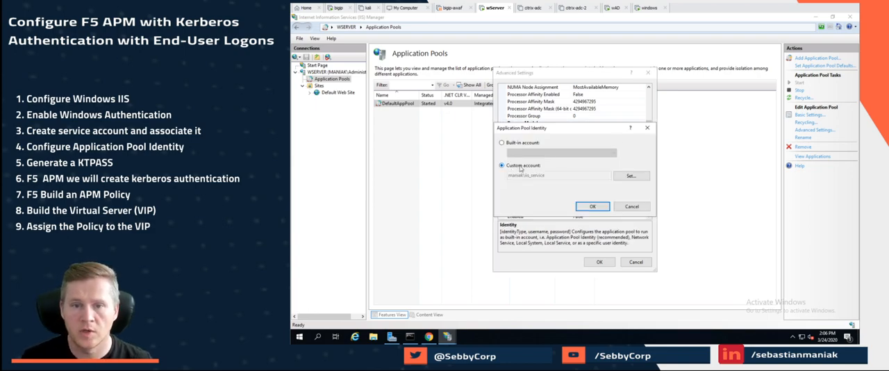
click(501, 142)
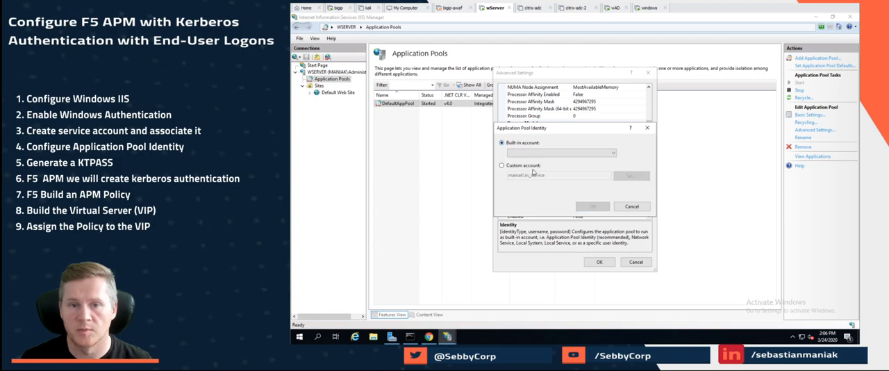
click(559, 152)
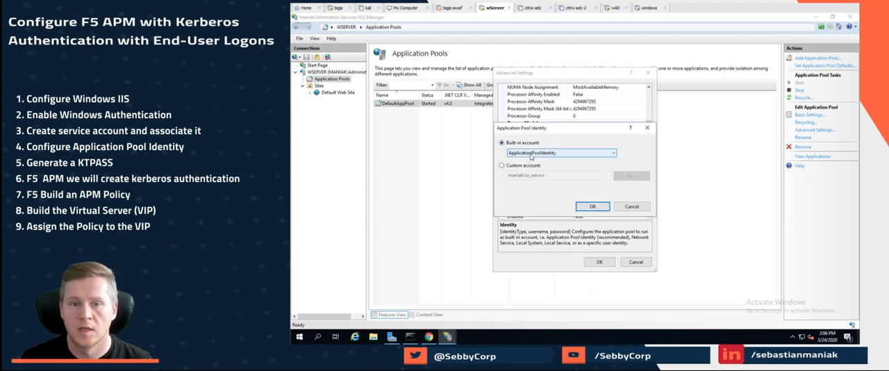
click(502, 165)
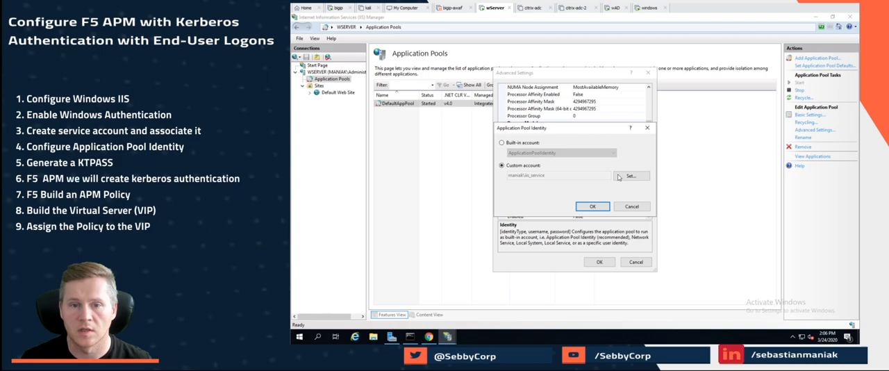
click(631, 175)
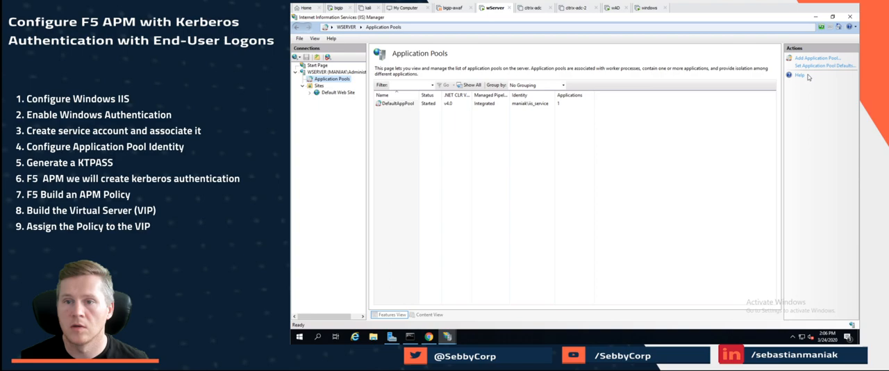
View Default Web Site's Authentication settings and check the Windows Authentication method's status
click(339, 93)
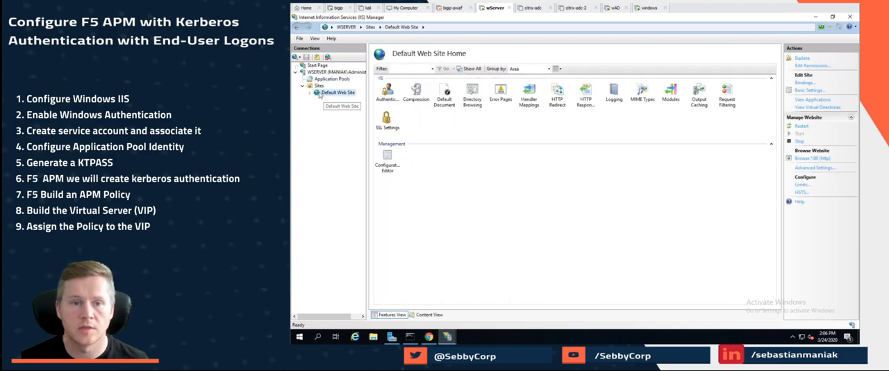
click(387, 94)
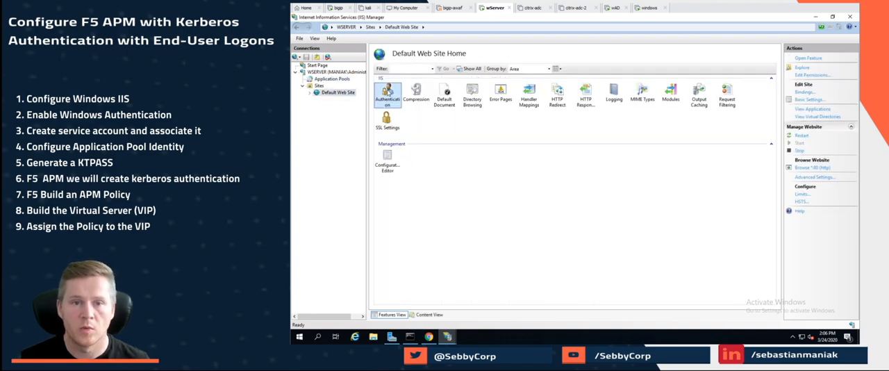
double_click(388, 94)
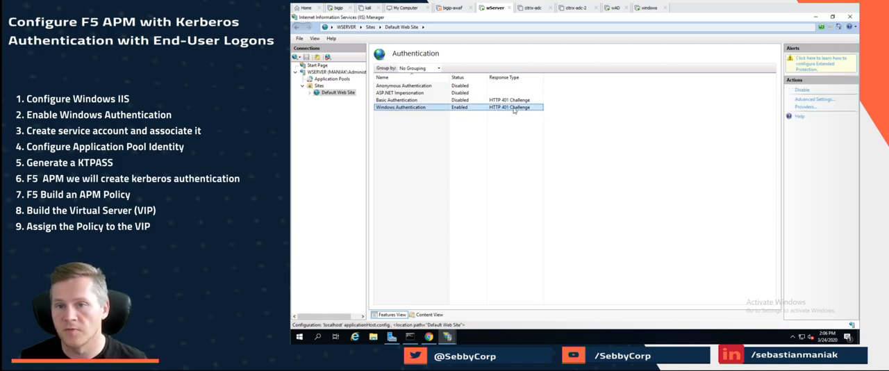
click(805, 107)
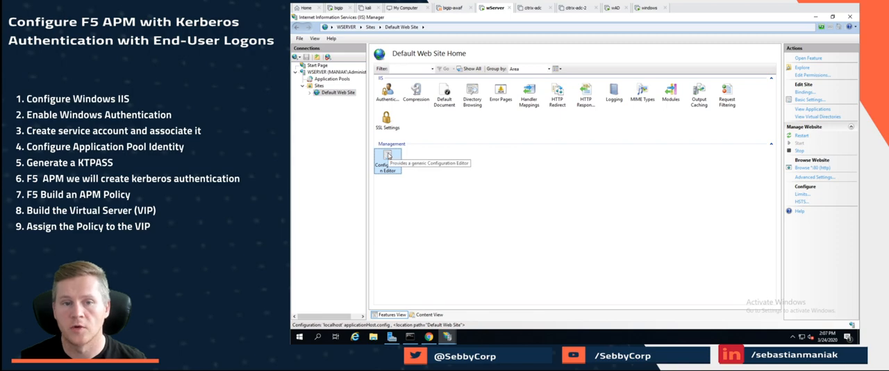
Bring up Configuration Editor for Default Web Site to edit windowsAuthentication
double_click(387, 160)
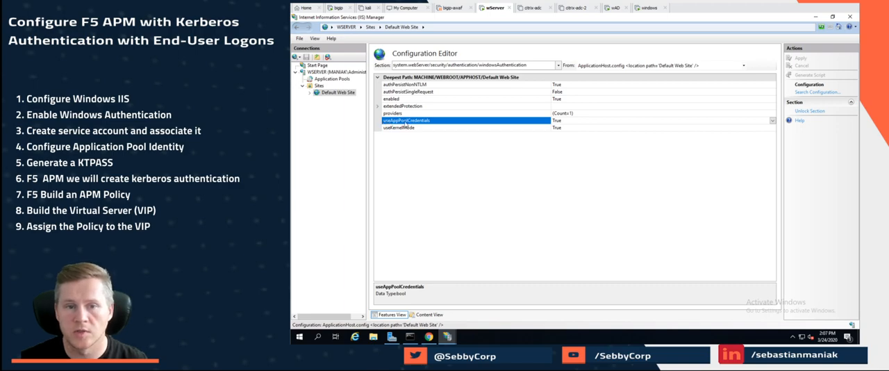
mouse_move(601, 120)
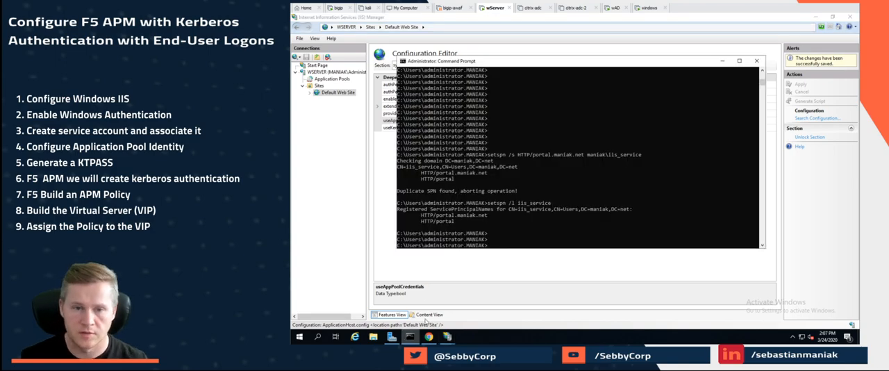
Run iisreset to restart the IIS services, then move to the Windows client
text(iisreset)
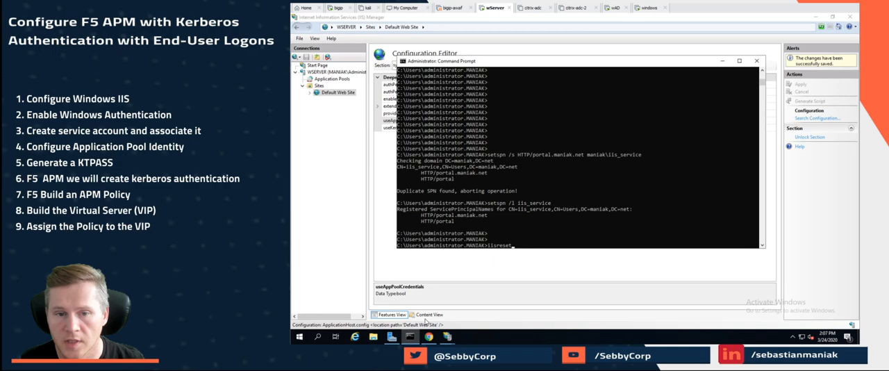
key(Return)
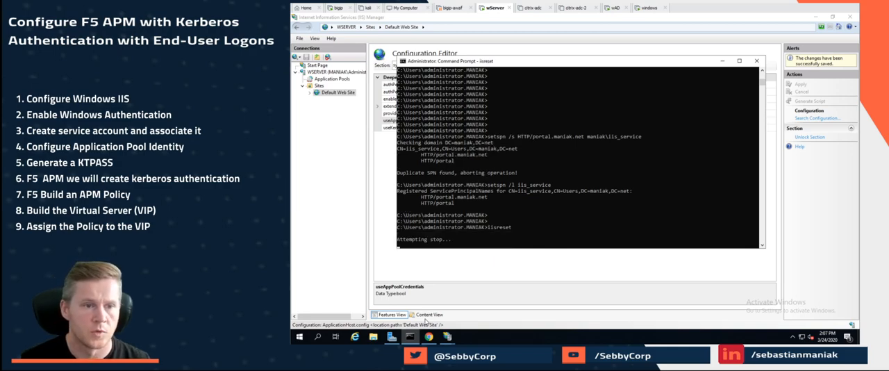
mouse_move(440, 160)
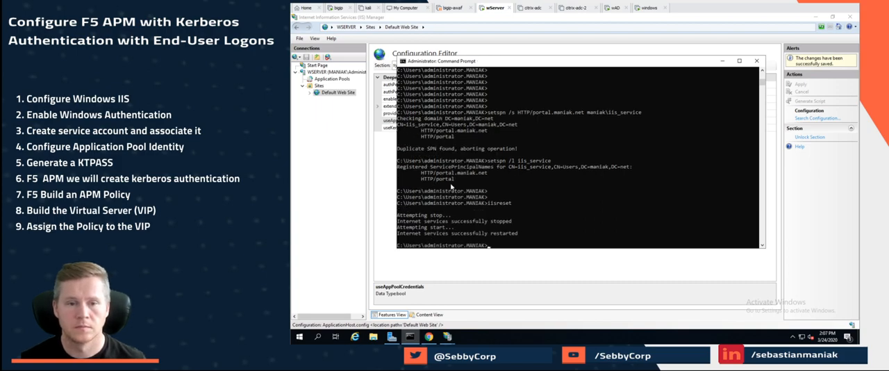
click(649, 8)
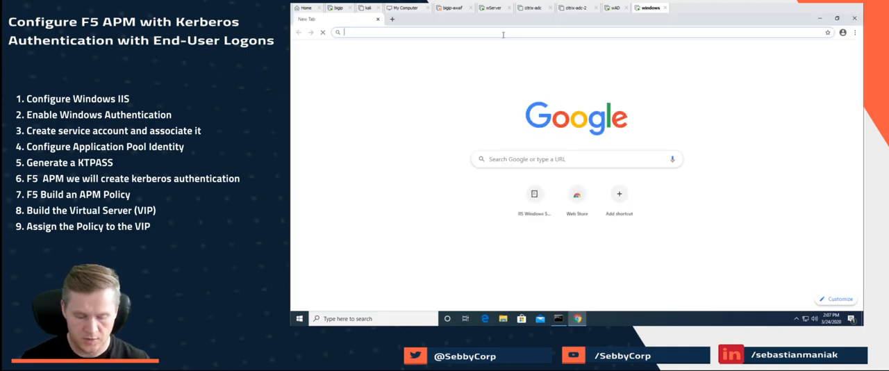
Enter portal.maniak.net in Chrome's address bar
text(portal.maniak.net)
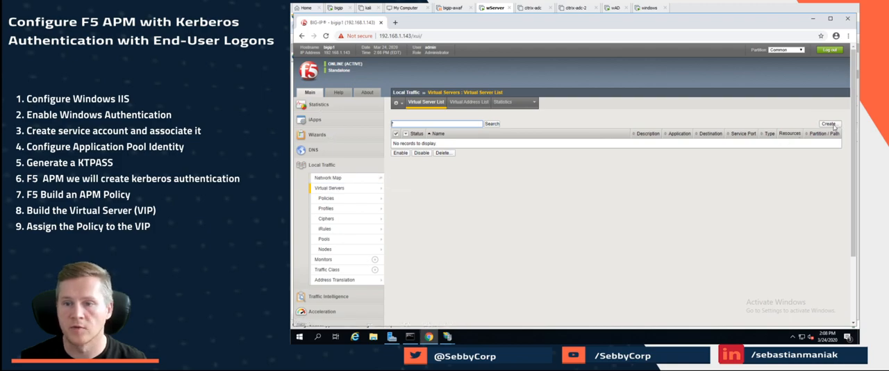
Create virtual server portal.maniak.net with destination 192.168.1.55
click(829, 124)
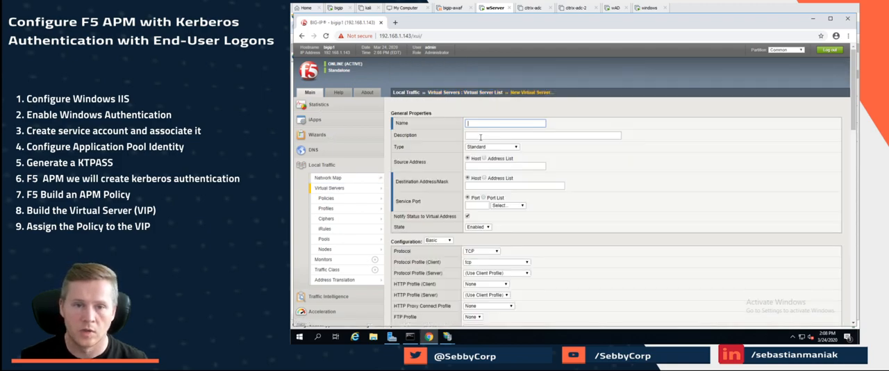
text(portal.maniak.net)
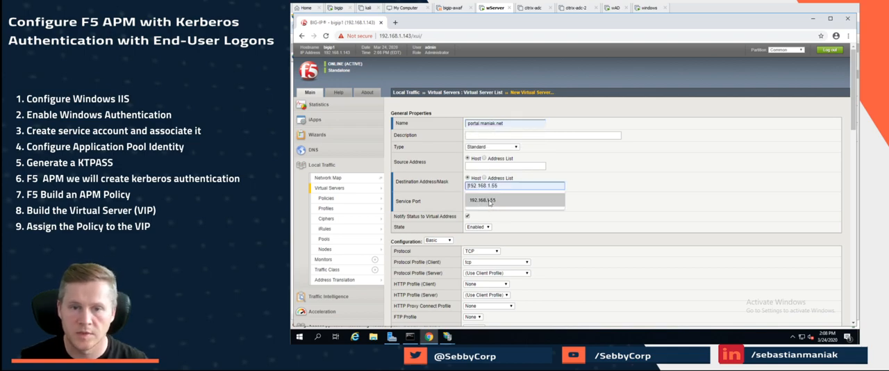
click(468, 198)
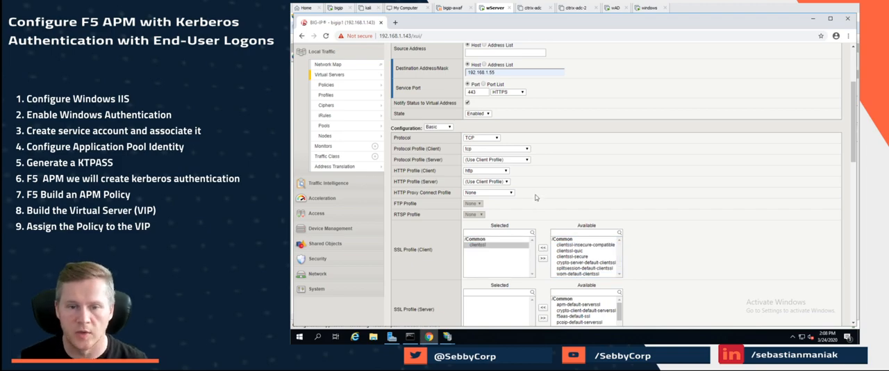
scroll(down, 3)
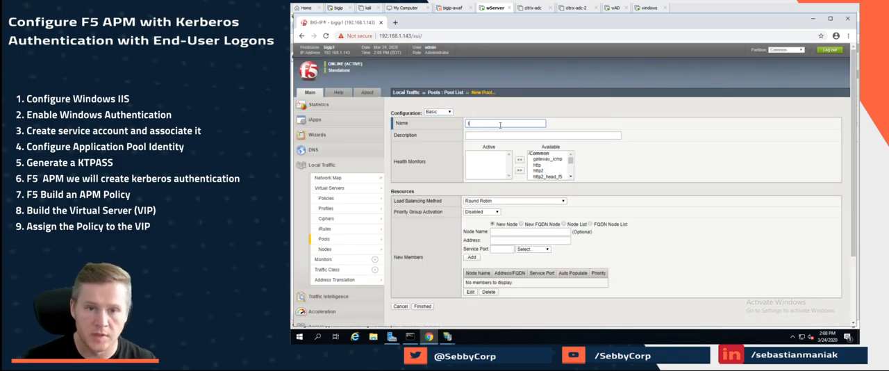
Define iis_pool with the http monitor and FQDN member wserver.maniak.net on port 80, then finish
text(iis_pool)
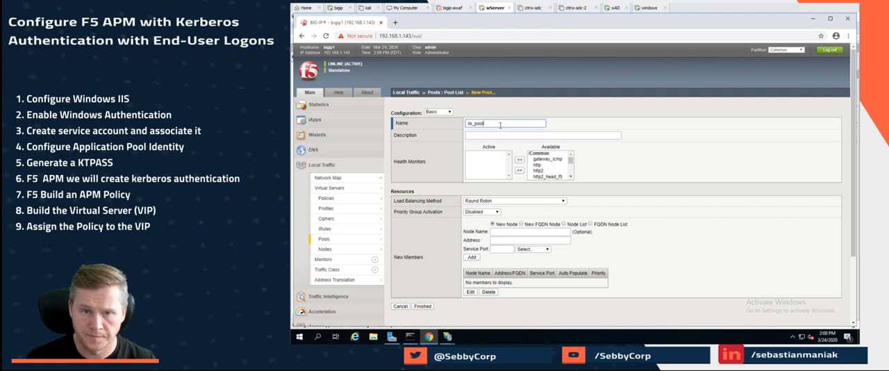
click(519, 159)
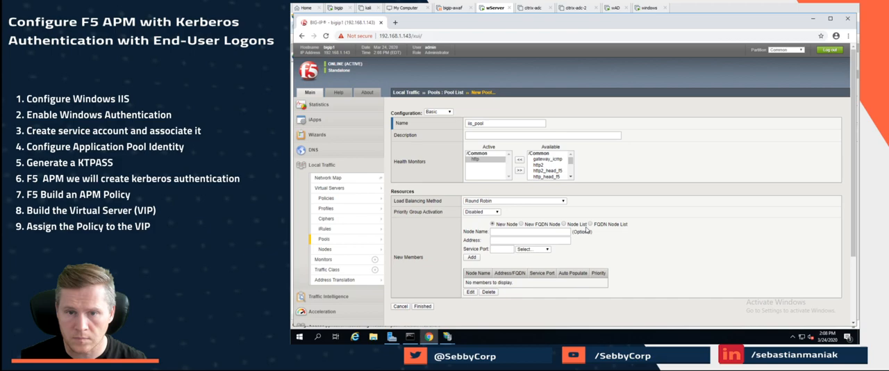
click(593, 223)
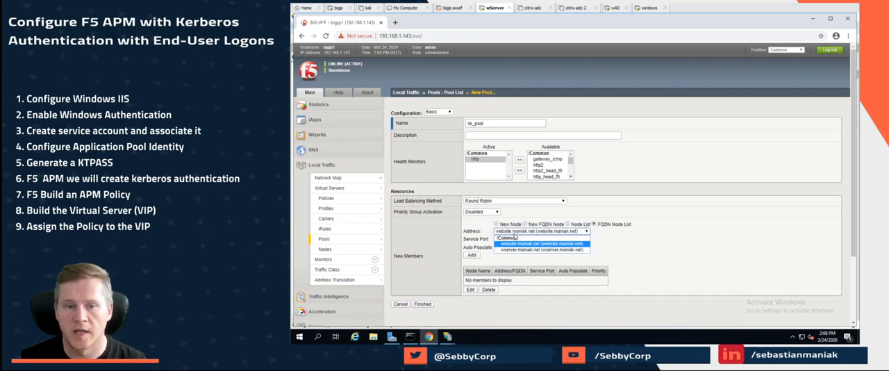
click(543, 249)
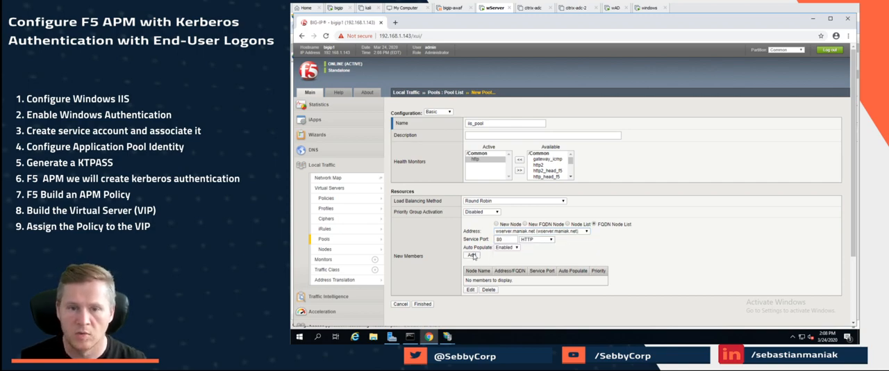
click(471, 255)
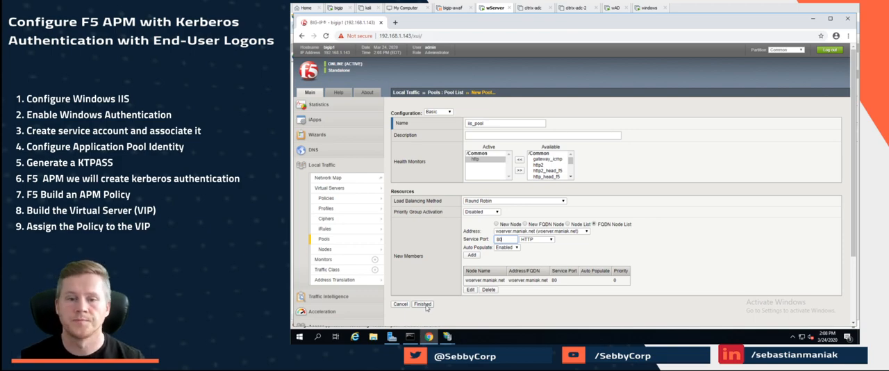
click(423, 304)
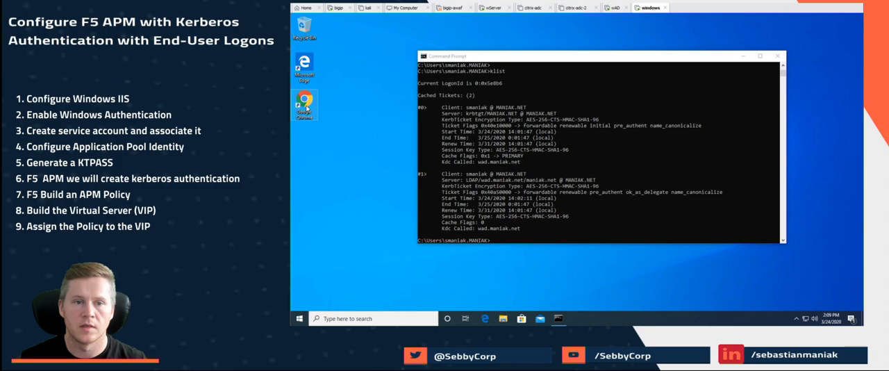
Browse to portal.maniak.net and cancel the sign-in prompt, leaving the 401 Unauthorized page
click(578, 319)
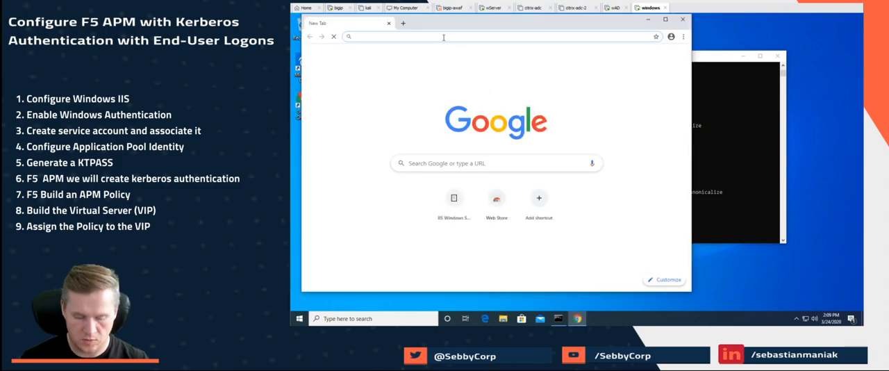
text(portal.maniak.net)
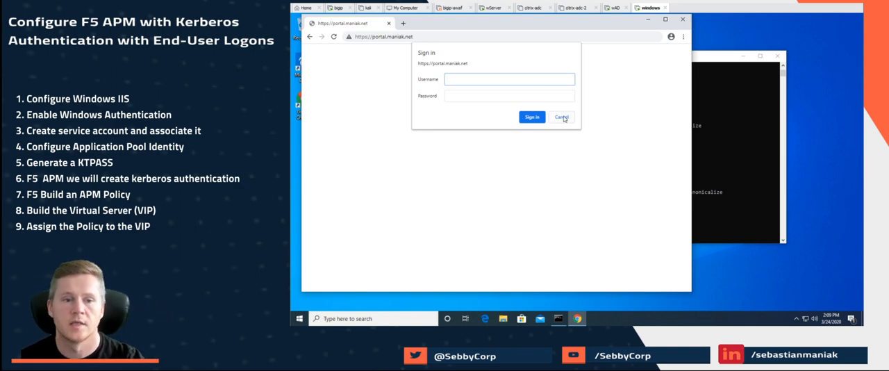
click(510, 78)
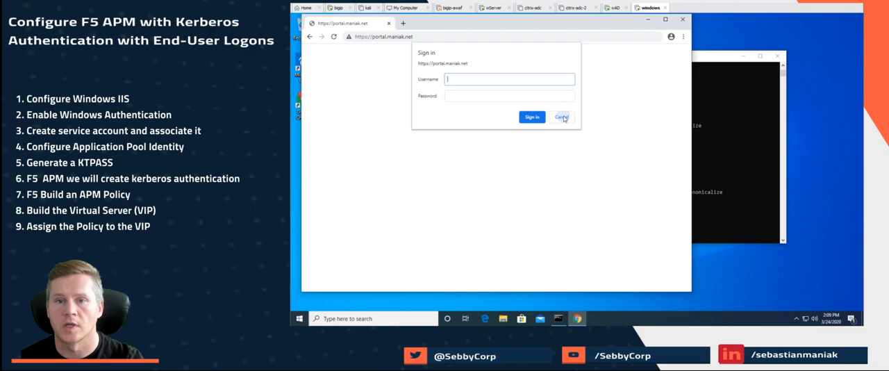
click(532, 117)
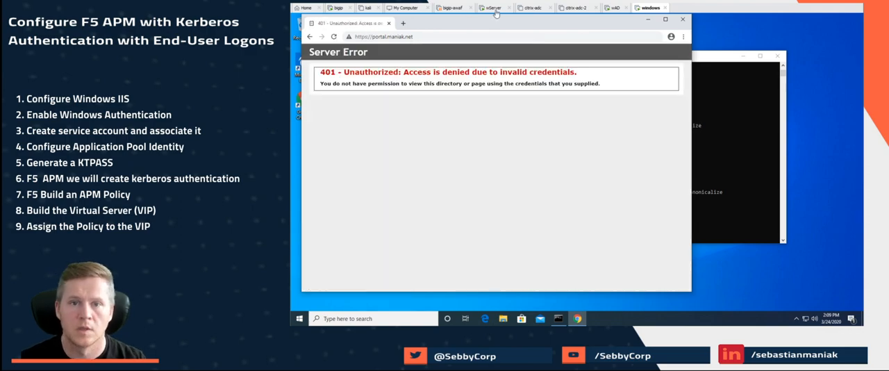
click(493, 7)
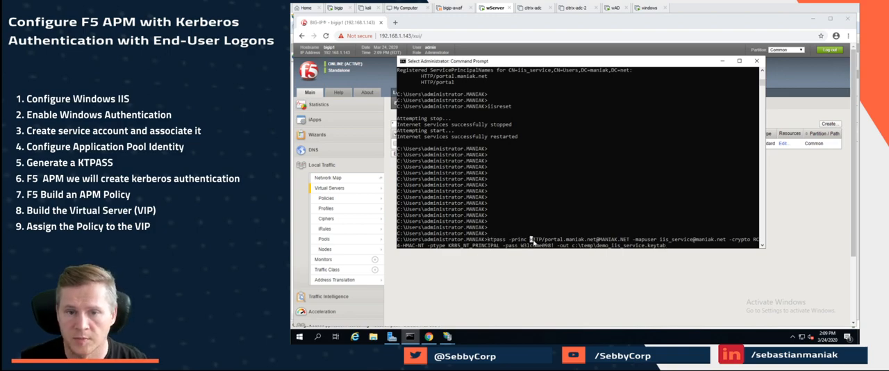
Highlight HTTP/portal.maniak.net and the mapped iis_service account in the ktpass command
drag(535, 240, 598, 240)
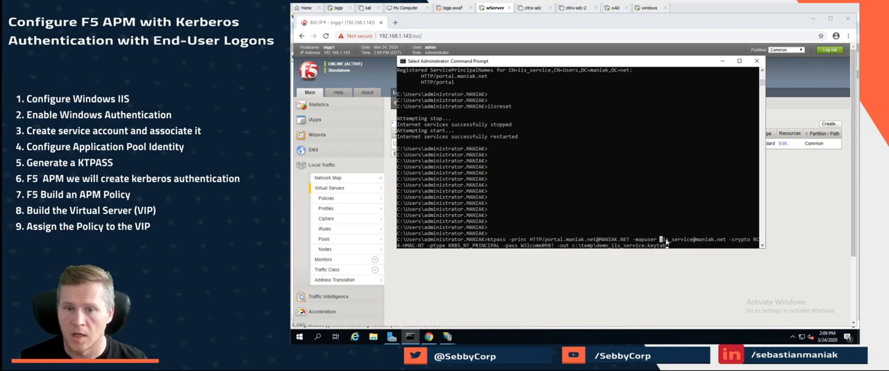
drag(660, 239, 726, 239)
text(portal_)
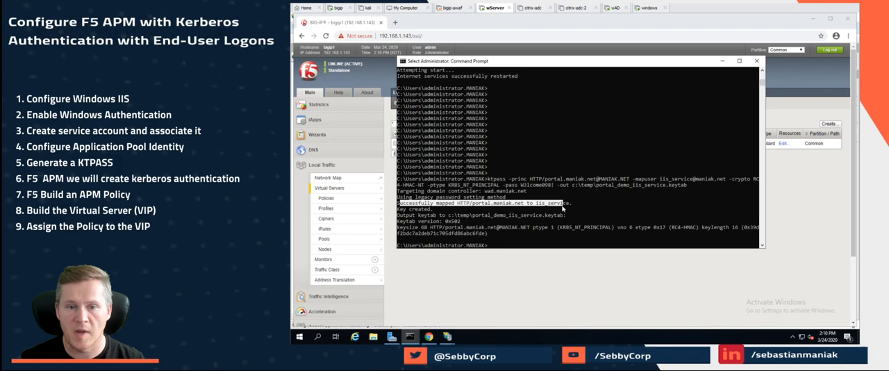
mouse_move(572, 221)
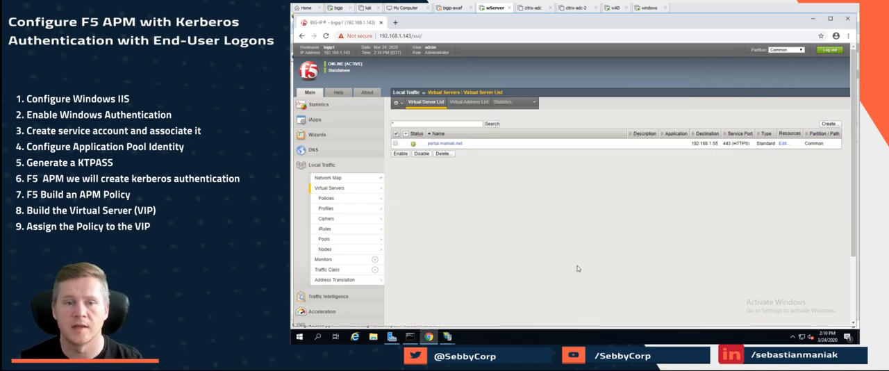
Reach the Kerberos AAA server list under Access > Authentication and start a new server
scroll(down, 3)
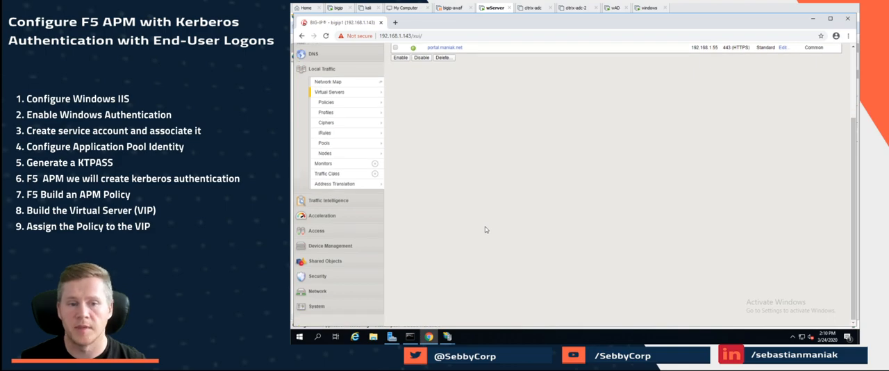
click(317, 114)
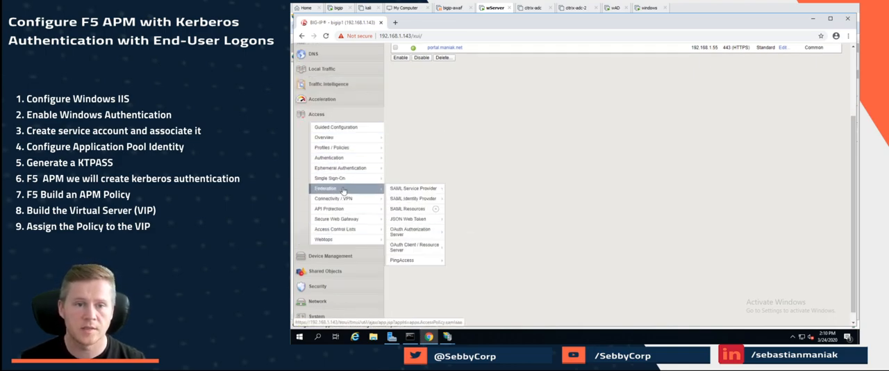
click(329, 158)
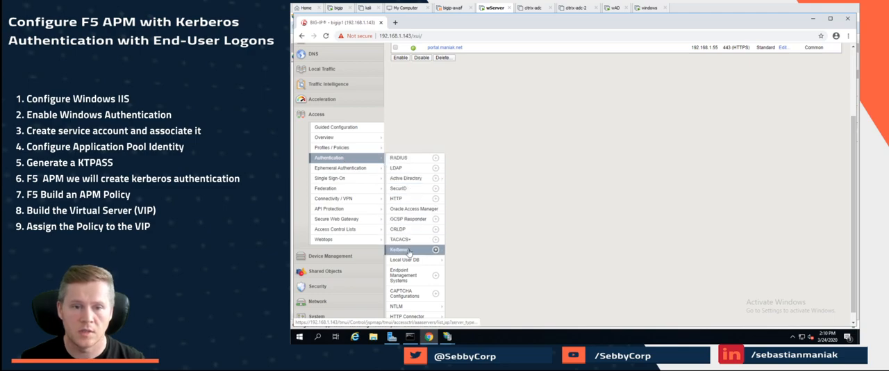
click(400, 250)
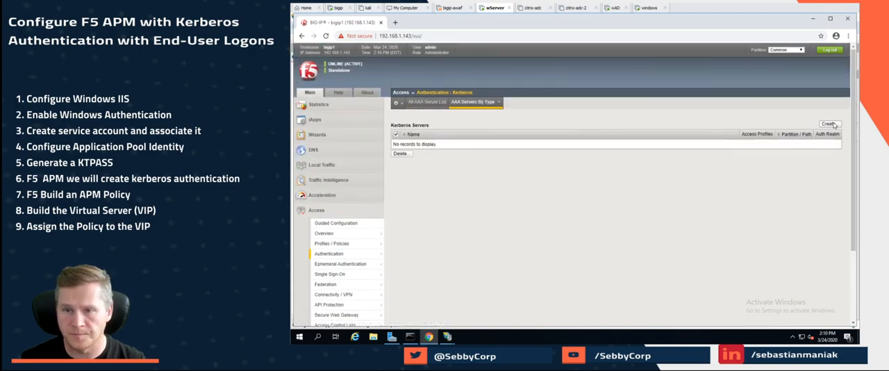
click(829, 124)
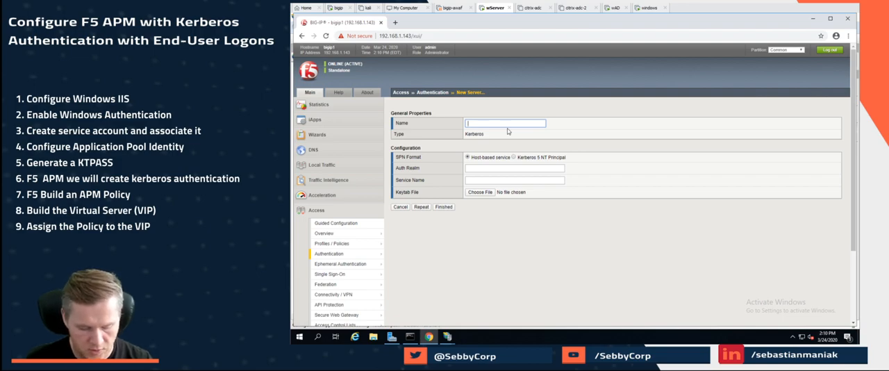
Define Kerberos_Auth with realm MANIAK, service name HTTP and the keytab file, then finish
text(Kerberos_Auth)
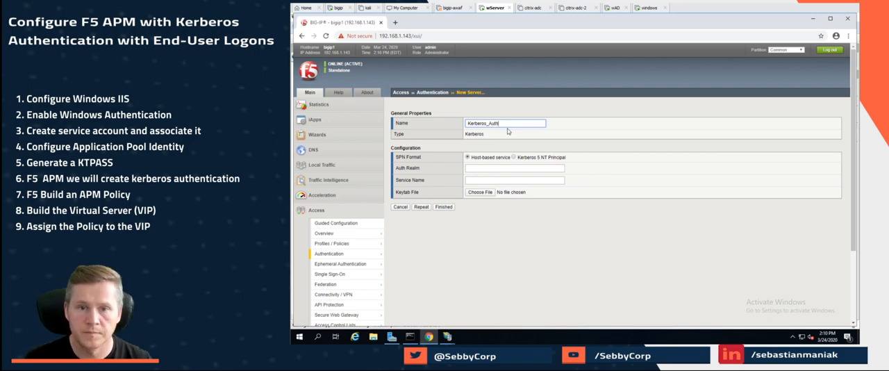
text(MANIAK)
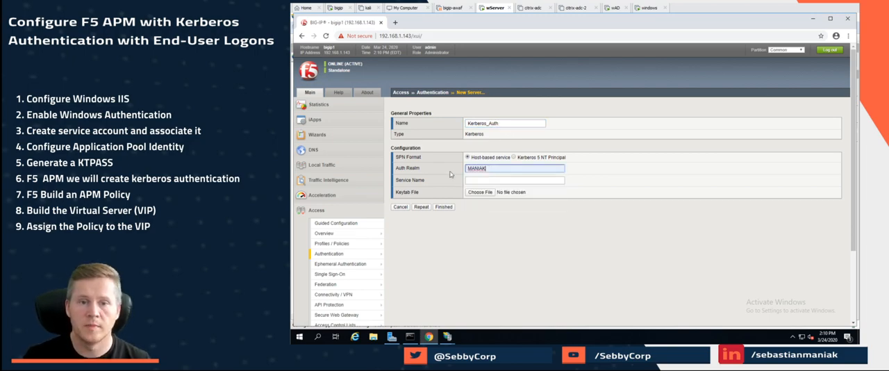
click(514, 180)
text(HTTP)
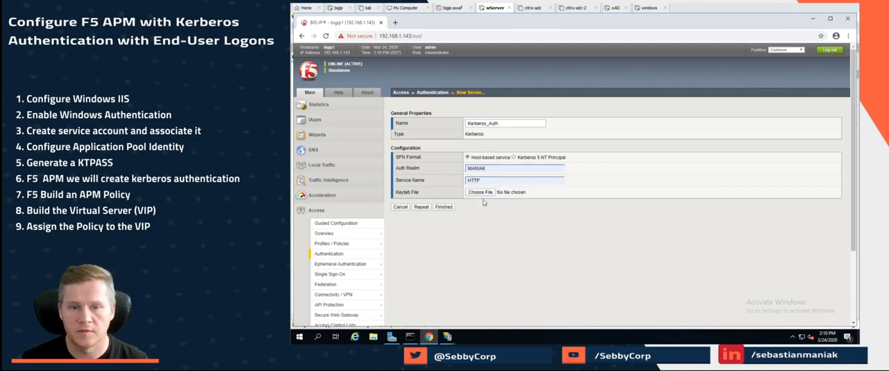
click(481, 191)
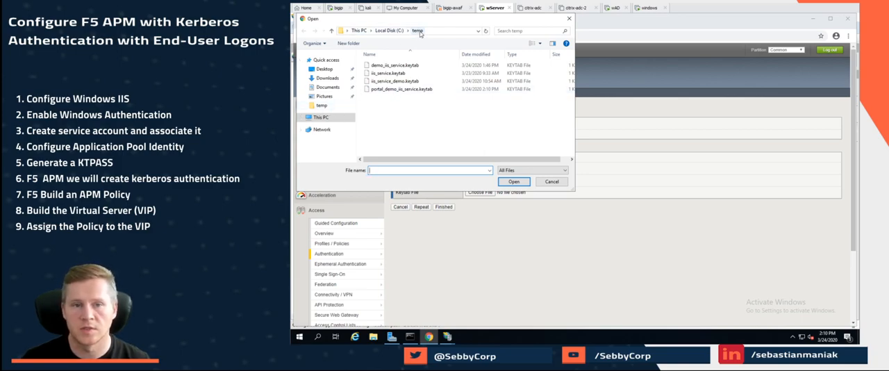
click(551, 181)
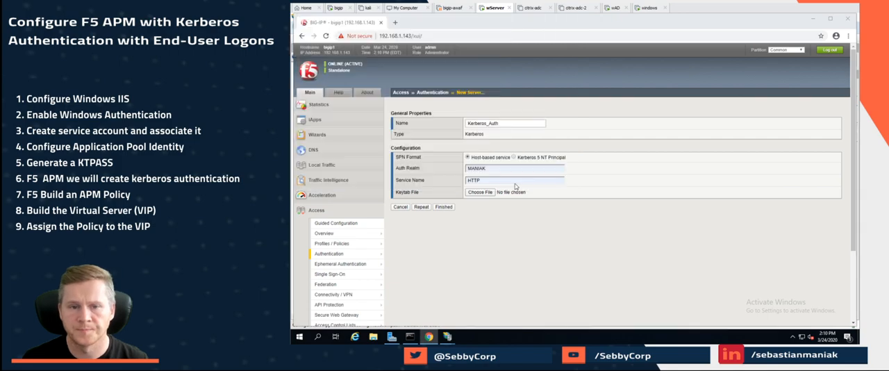
click(443, 207)
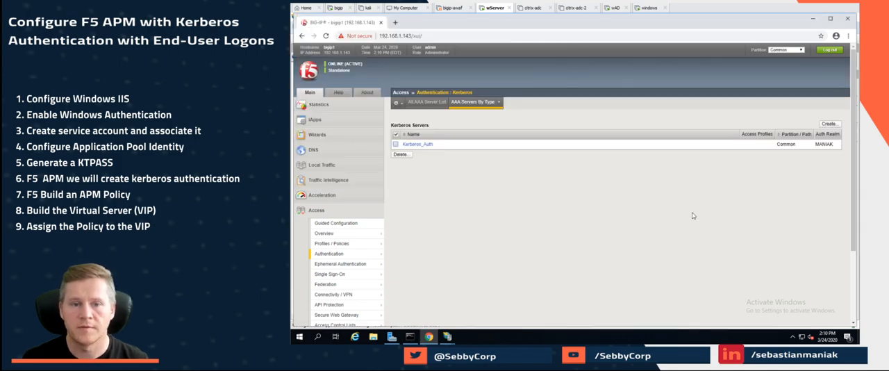
Create access profile demo_portal.maniak.net with Profile Type All
click(332, 243)
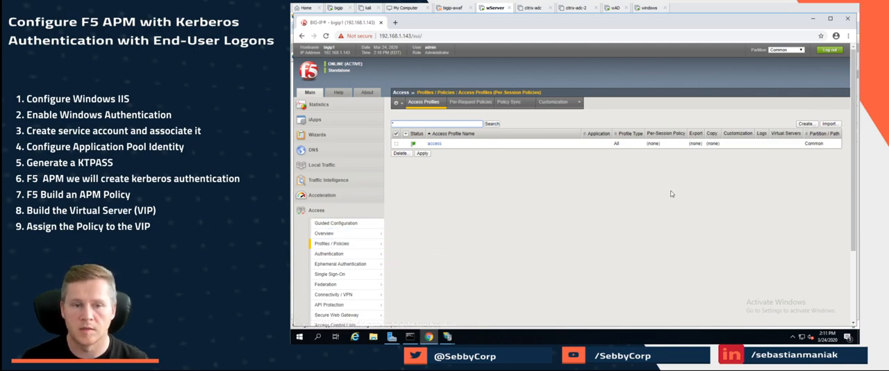
click(806, 124)
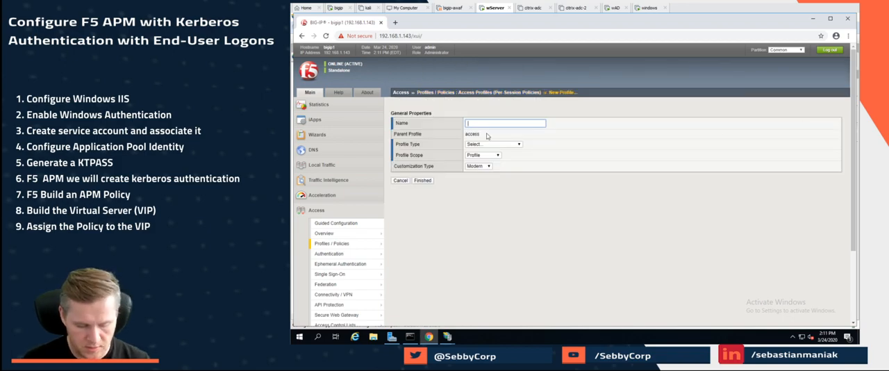
text(demo_portal.maniak)
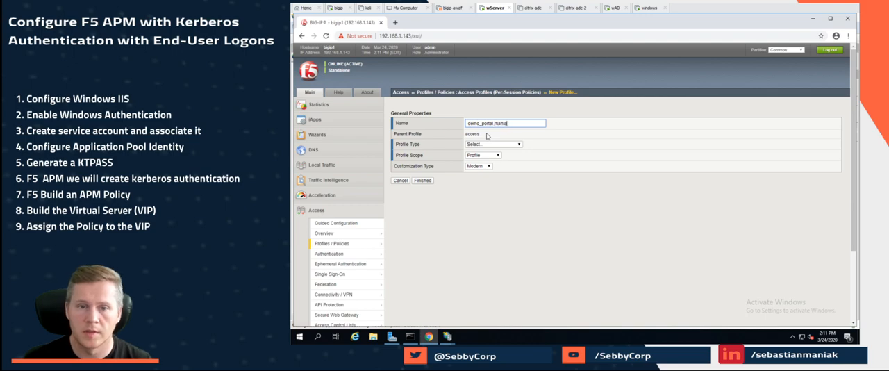
click(493, 143)
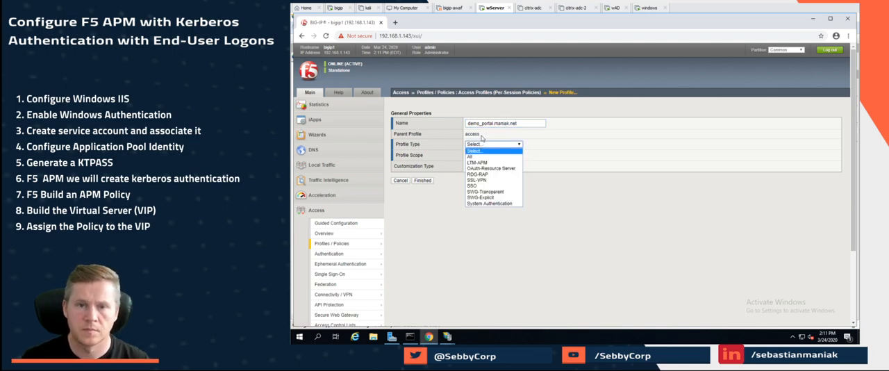
click(469, 155)
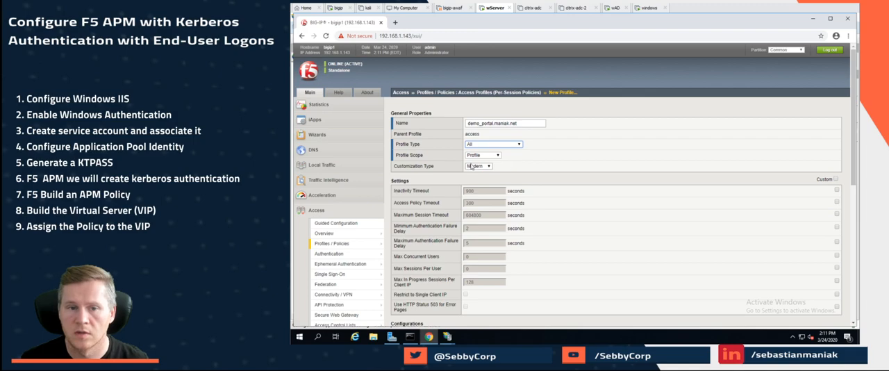
scroll(down, 3)
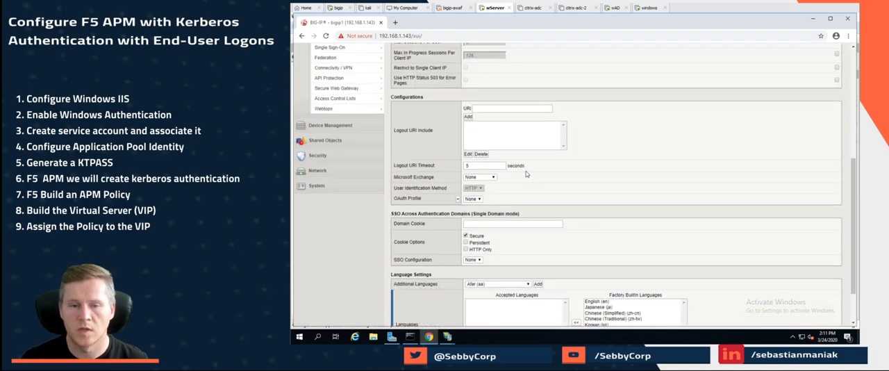
scroll(down, 3)
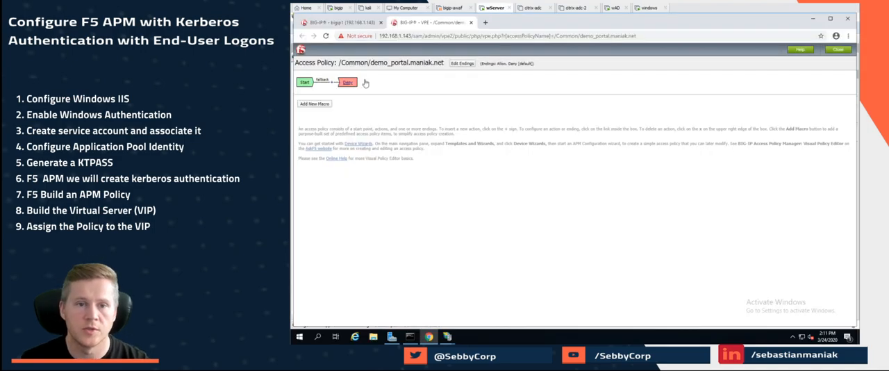
mouse_move(333, 85)
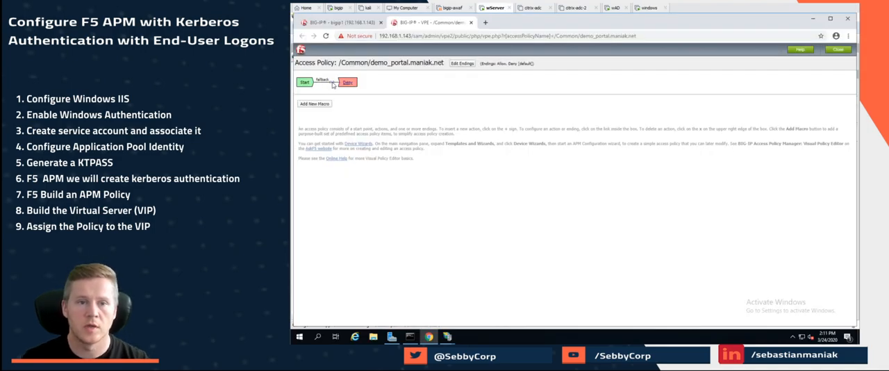
Insert an HTTP 401 Response action between Start and Deny in the policy
click(334, 83)
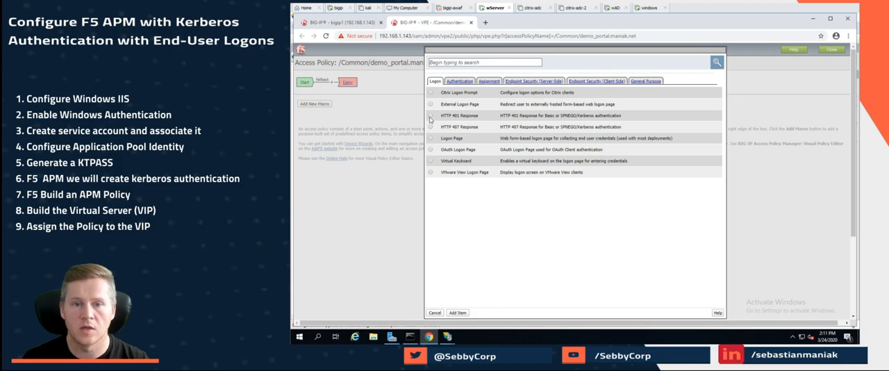
click(459, 116)
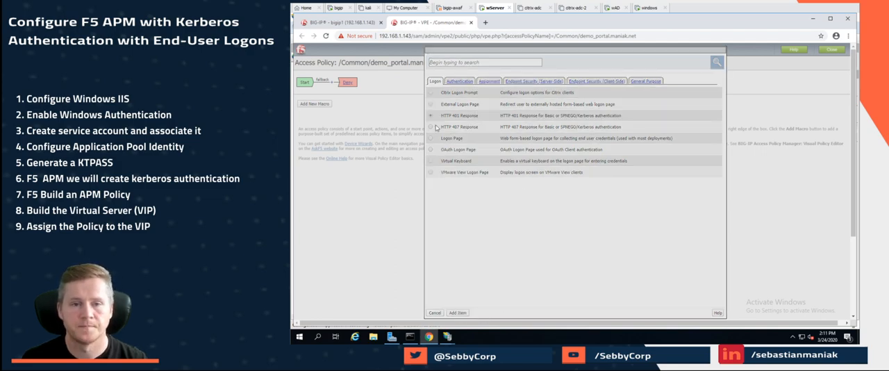
click(459, 115)
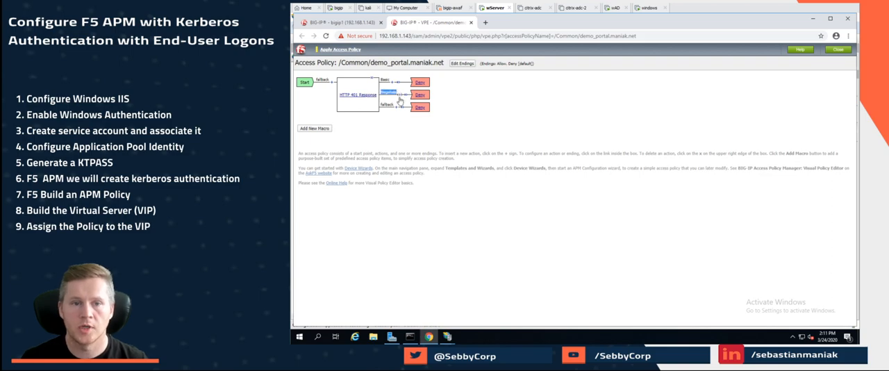
Add a Kerberos Auth action on the Negotiate branch using AAA server /Common/Kerberos_Auth
click(399, 101)
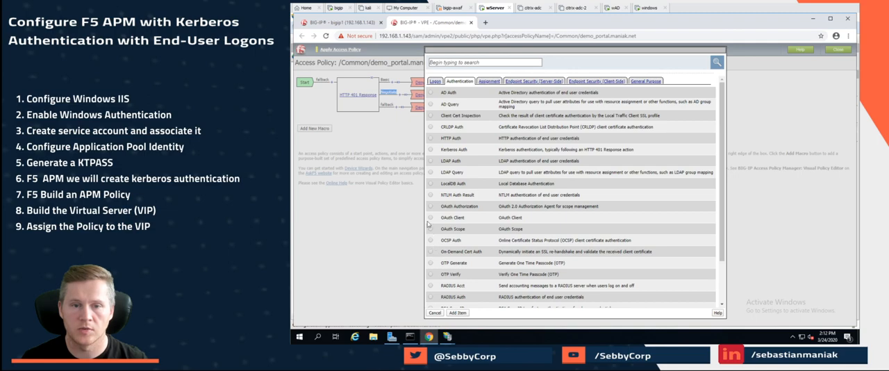
click(430, 150)
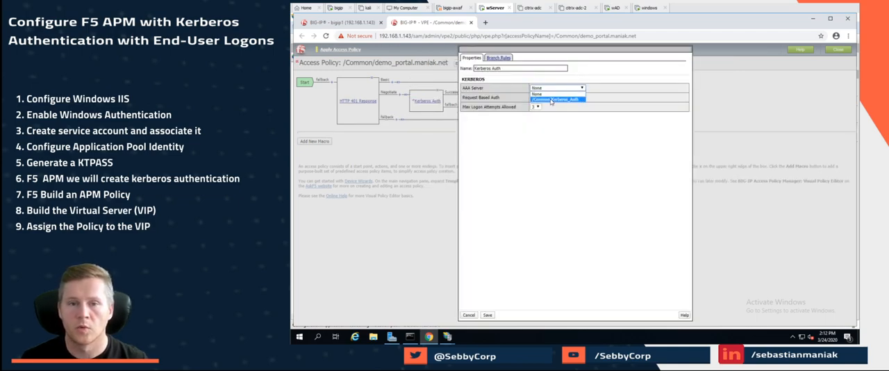
click(557, 99)
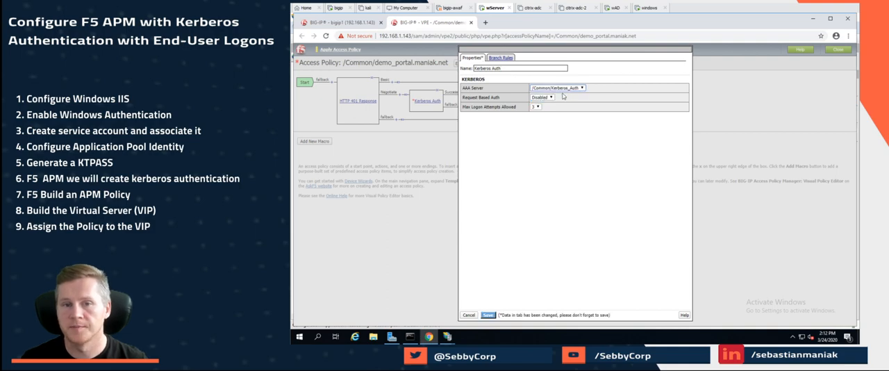
click(542, 97)
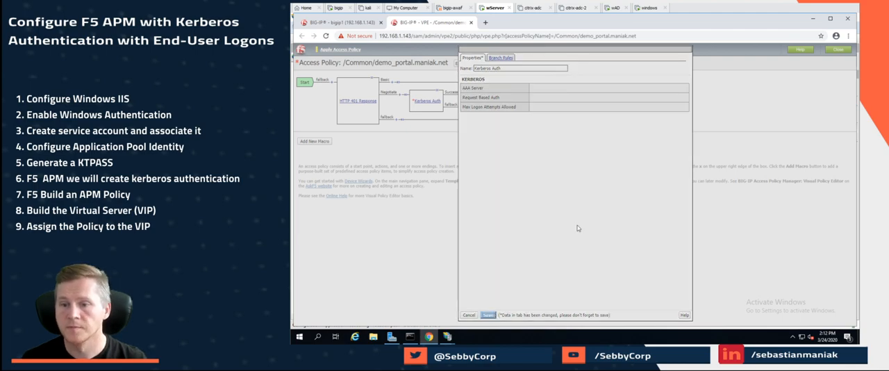
Change the successful Kerberos branch ending and apply the access policy
click(487, 314)
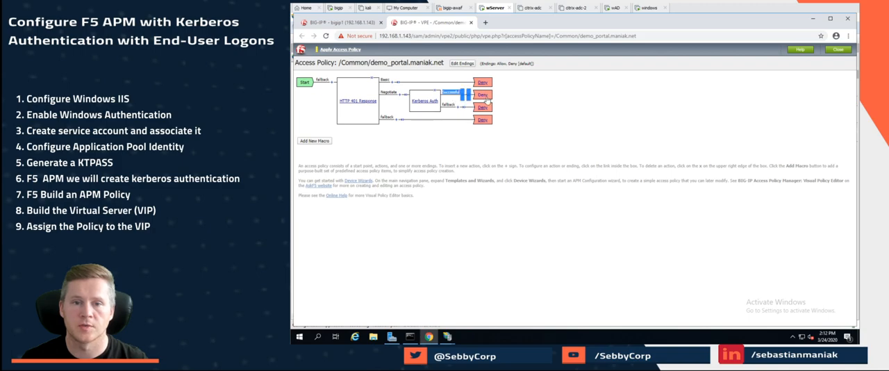
click(483, 95)
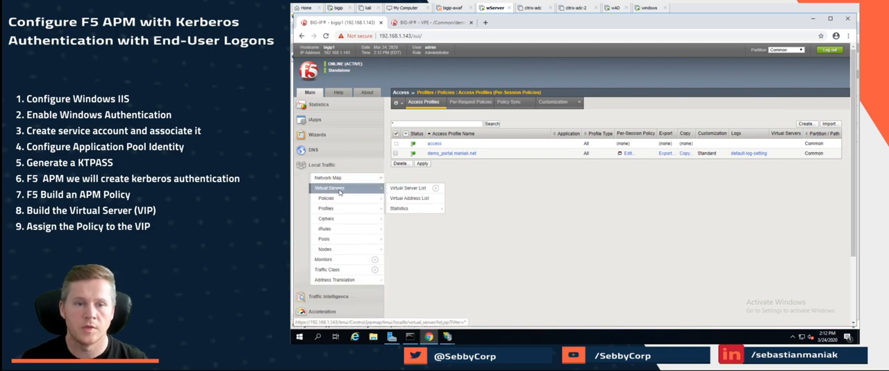
Assign demo_portal.maniak.net as the access profile of the portal.maniak.net virtual server
click(407, 188)
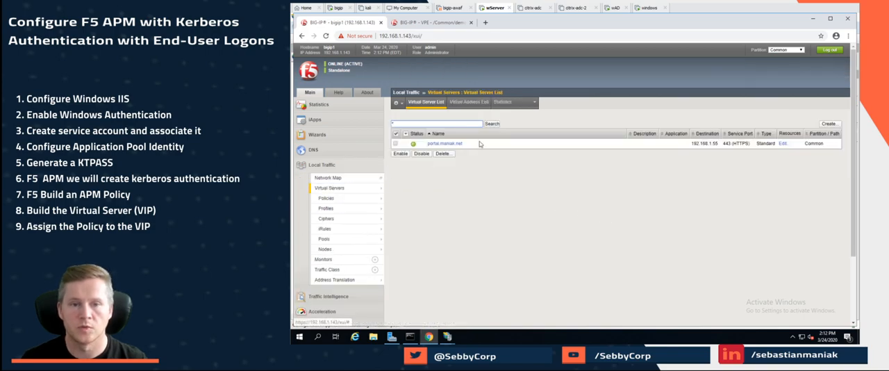
click(444, 144)
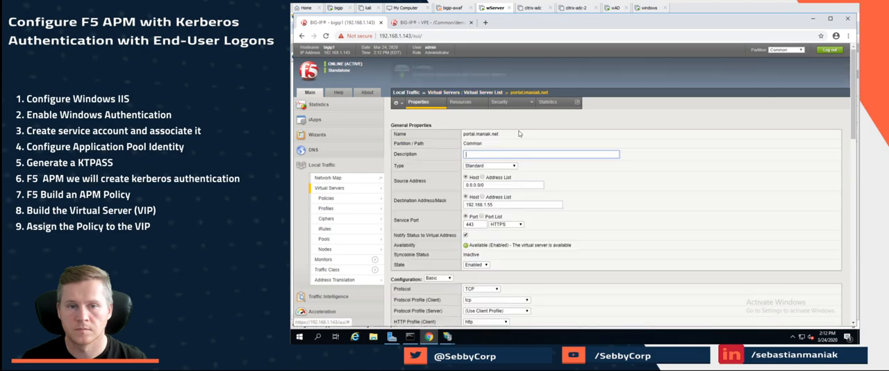
scroll(down, 3)
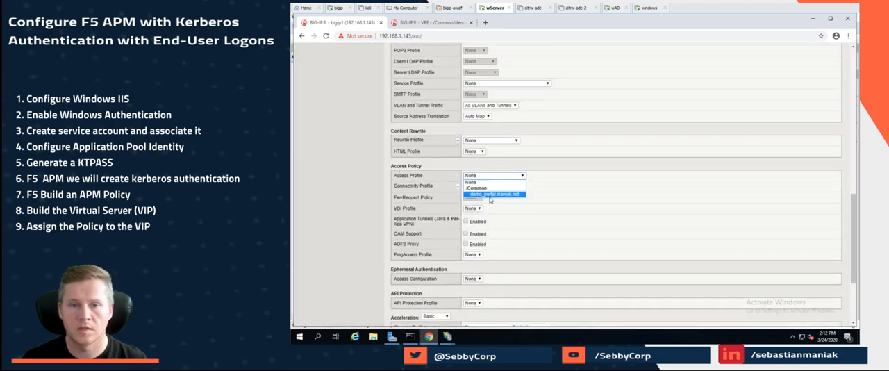
click(494, 194)
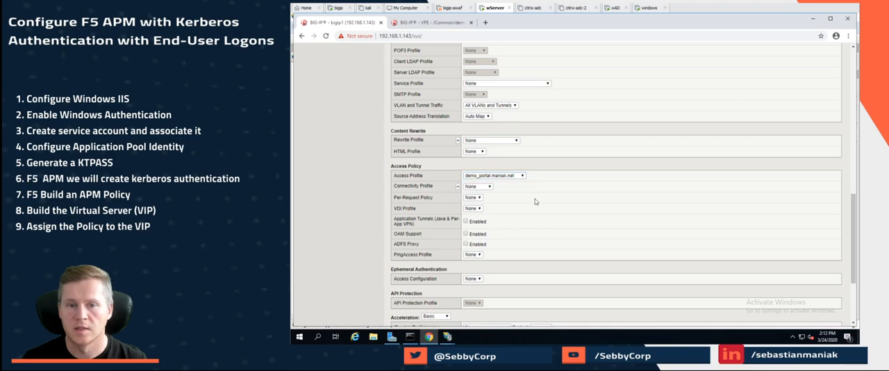
scroll(down, 3)
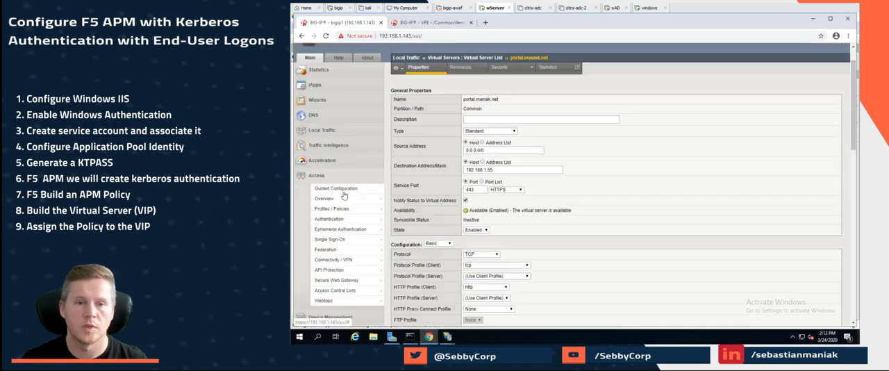
Navigate through Access Overview and Event Logs to the log settings list
click(323, 233)
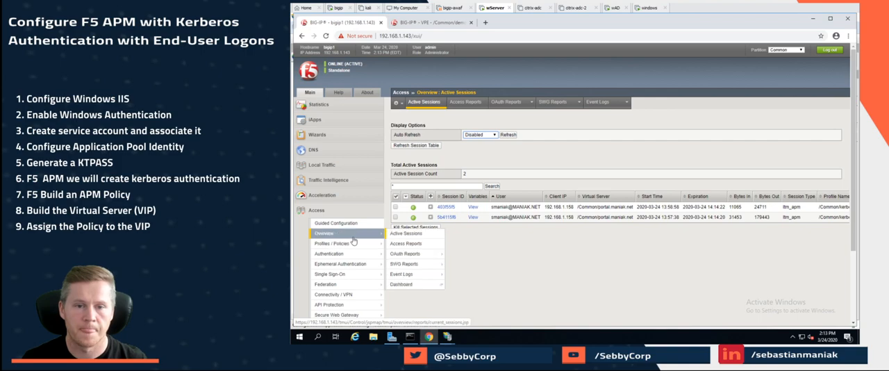
click(333, 243)
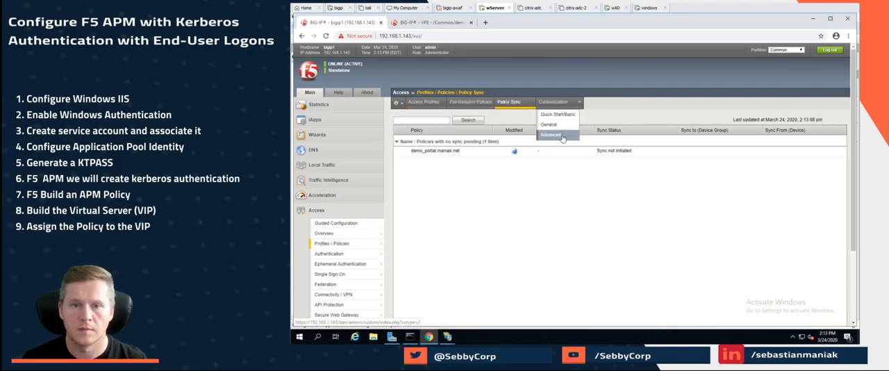
click(332, 243)
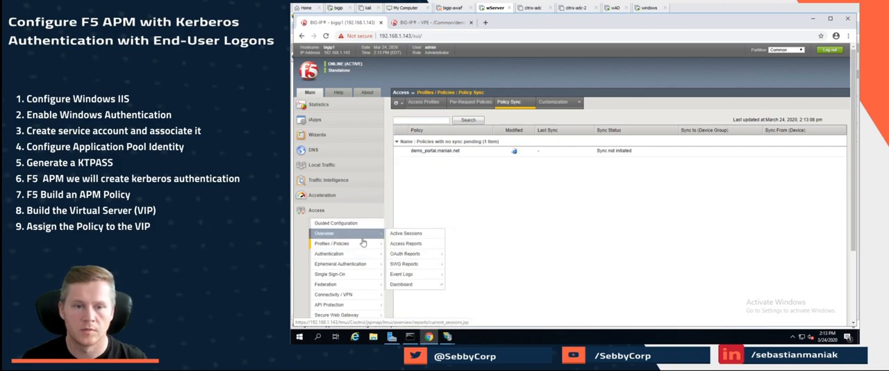
click(459, 285)
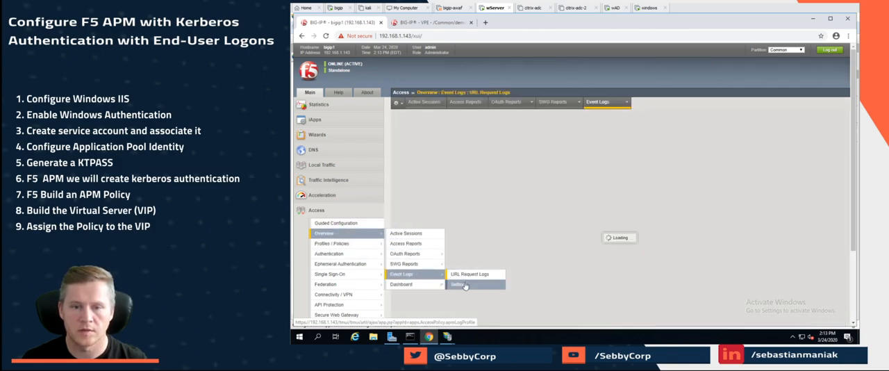
click(459, 285)
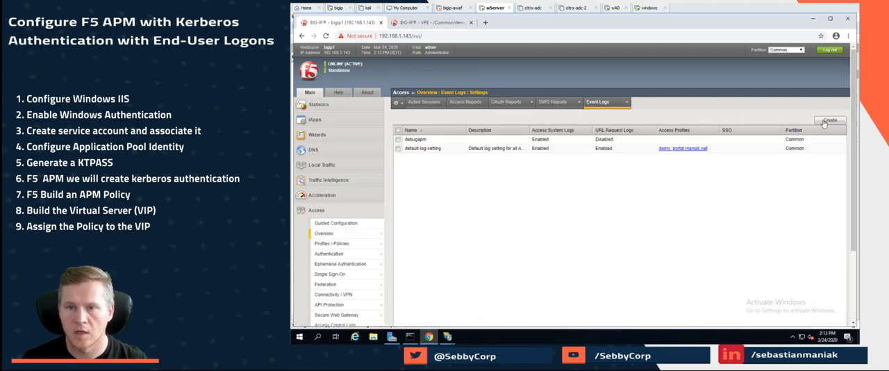
Create the debug log setting with Debug access policy/SSO levels for the portal profile, then view active sessions
click(829, 120)
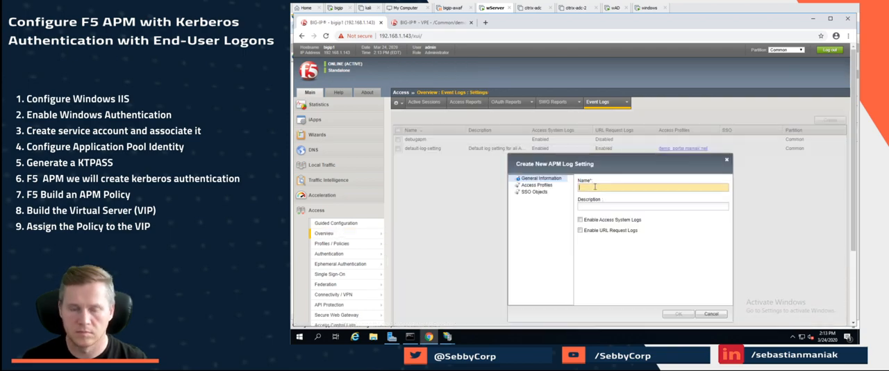
text(debug)
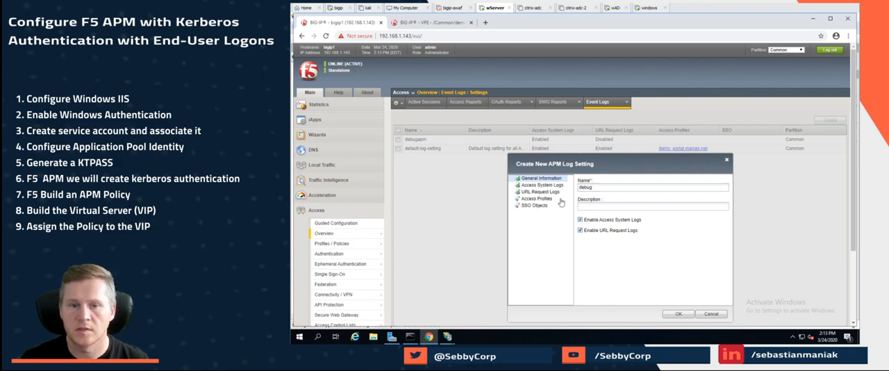
click(542, 185)
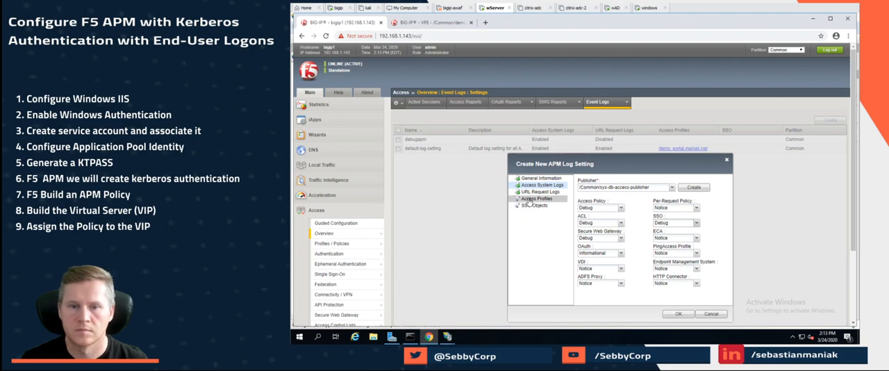
click(537, 198)
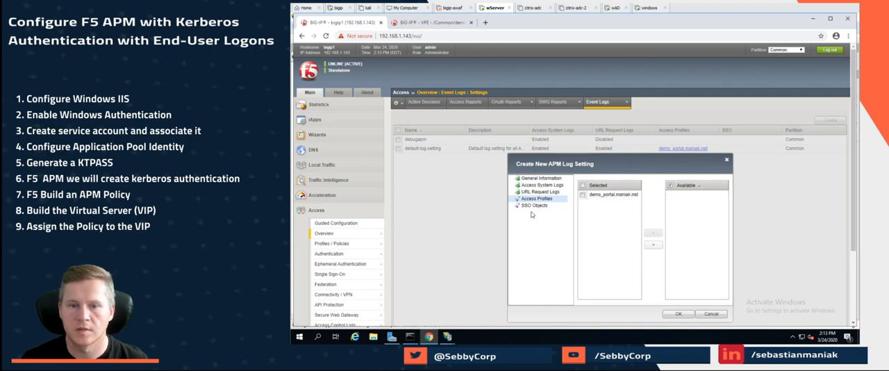
click(678, 314)
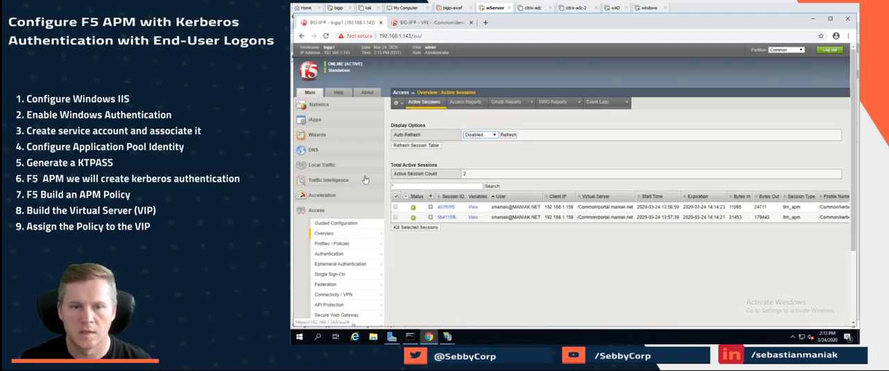
mouse_move(321, 165)
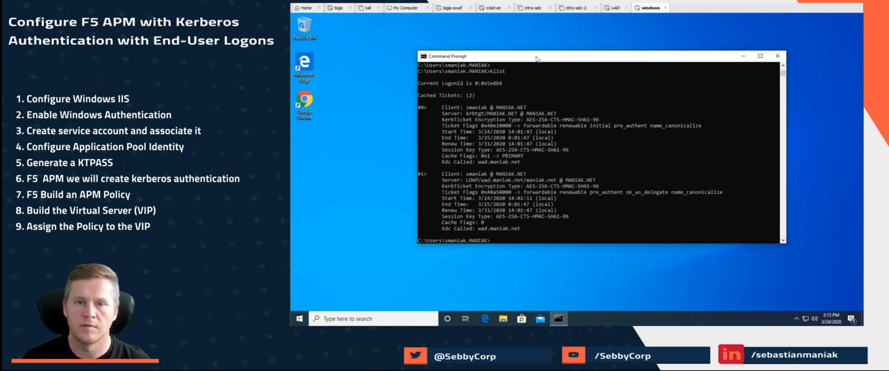
Cancel the portal's sign-in prompt in Chrome and highlight the authentication-required message
click(577, 318)
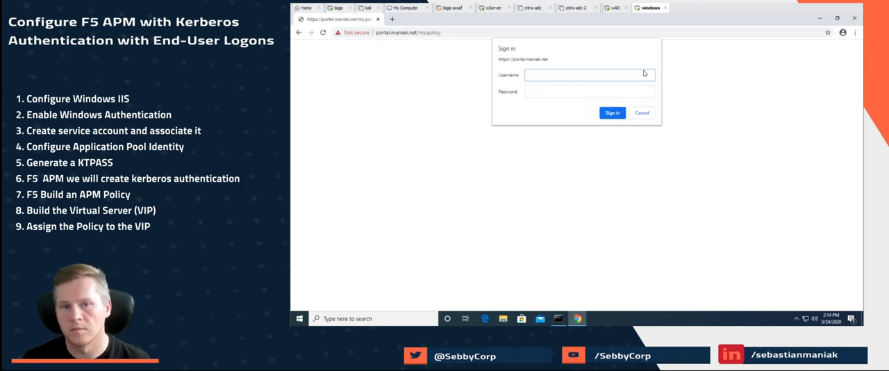
click(641, 112)
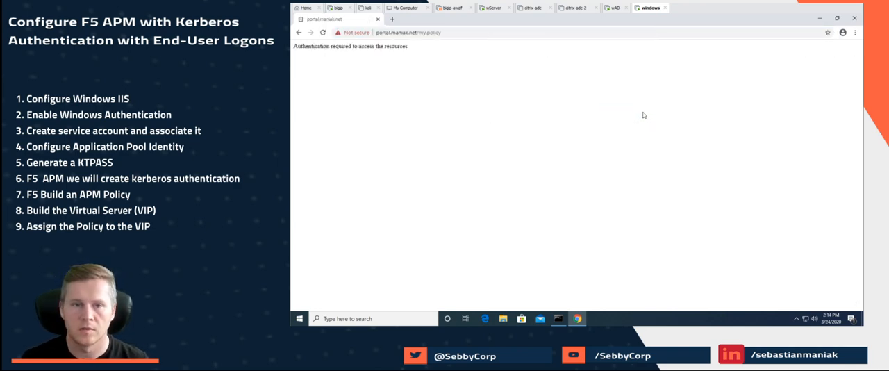
mouse_move(413, 54)
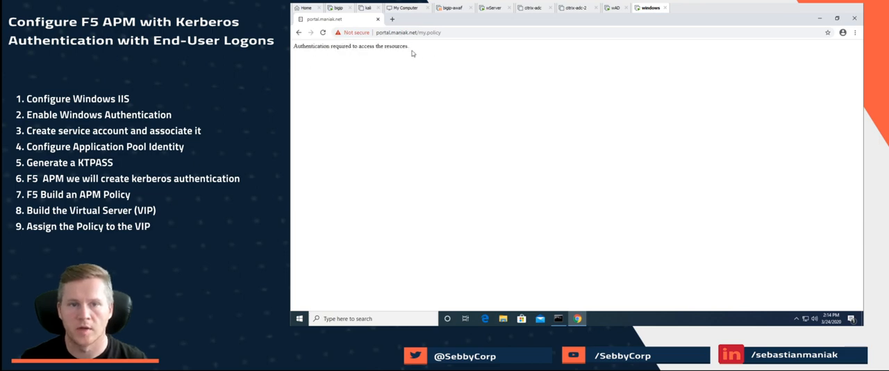
drag(295, 46, 413, 46)
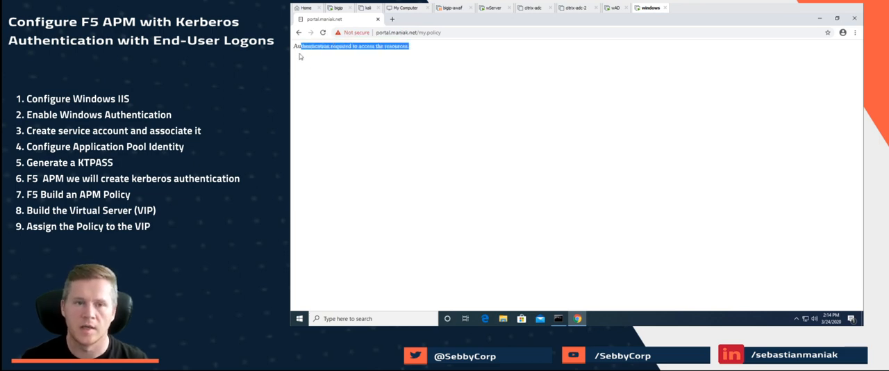
click(299, 318)
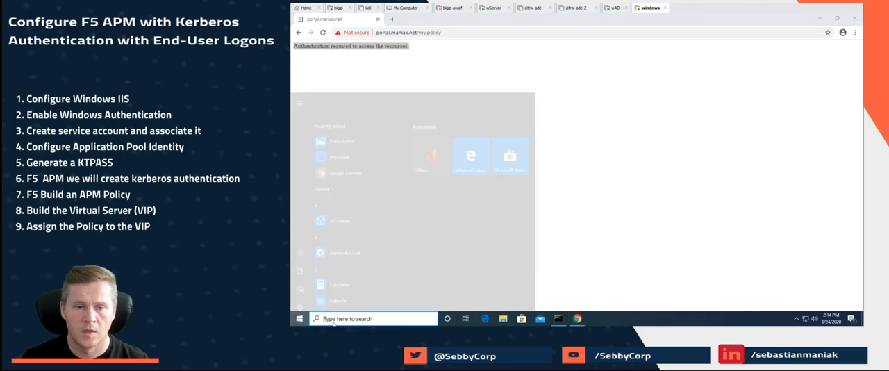
Reach the Local intranet zone's website list in Internet Options
text(inter)
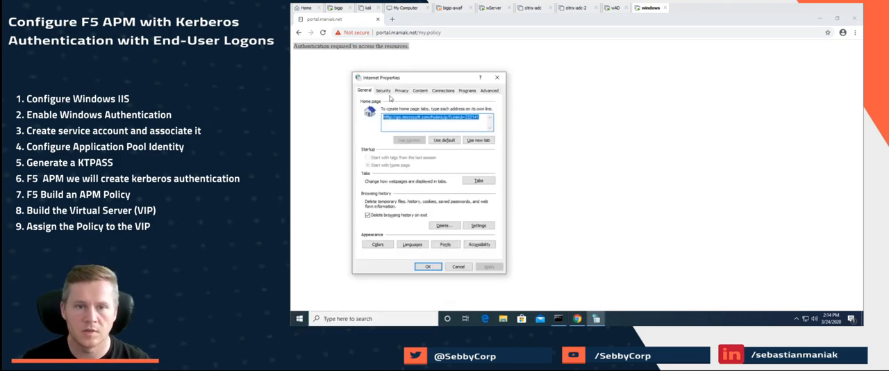
click(383, 90)
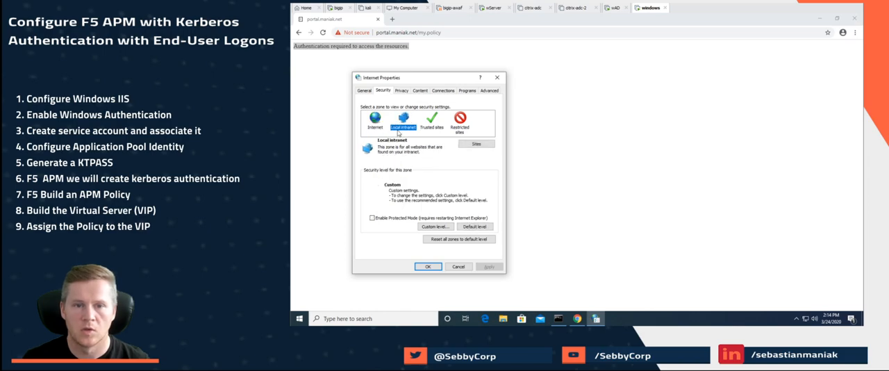
click(477, 144)
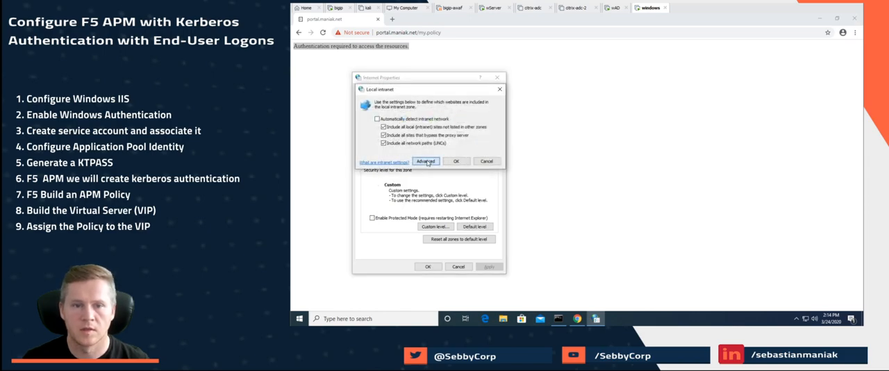
click(426, 162)
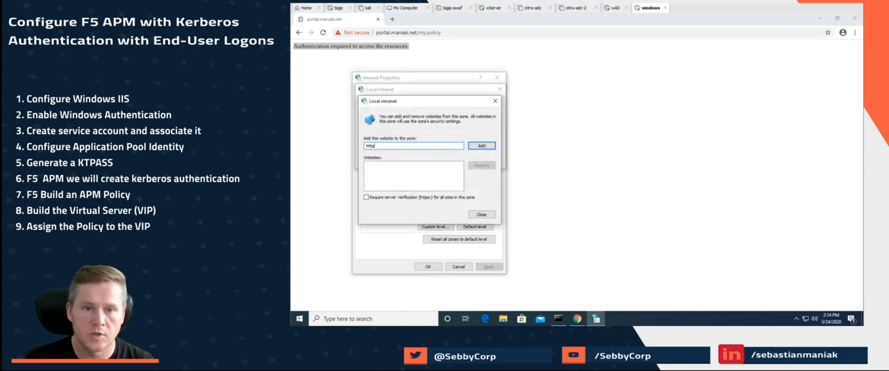
text(https://portal.maniak.net)
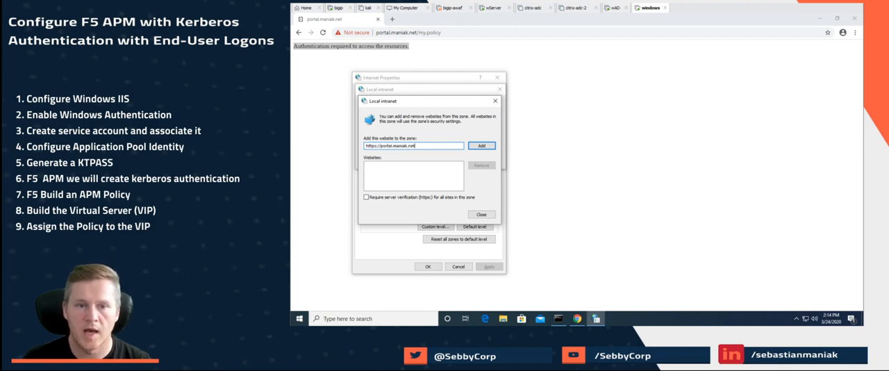
click(481, 145)
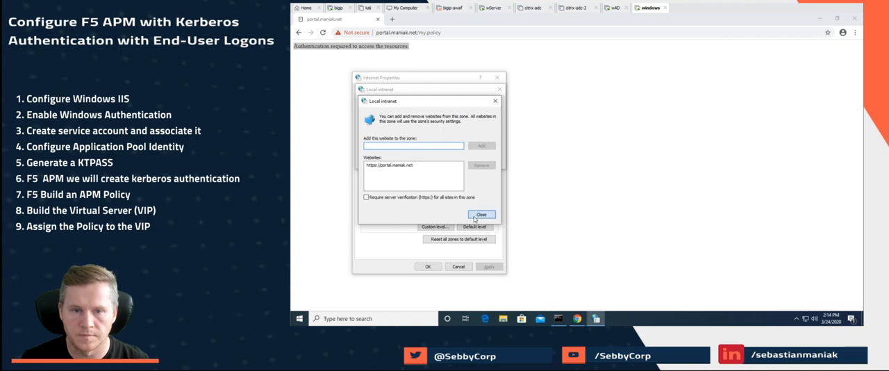
click(482, 214)
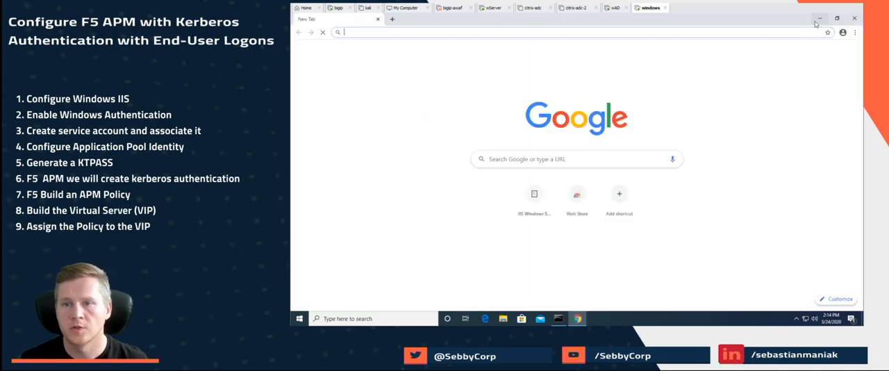
With Developer Tools' Network view open, load portal.maniak.net to reach the IIS page
click(856, 32)
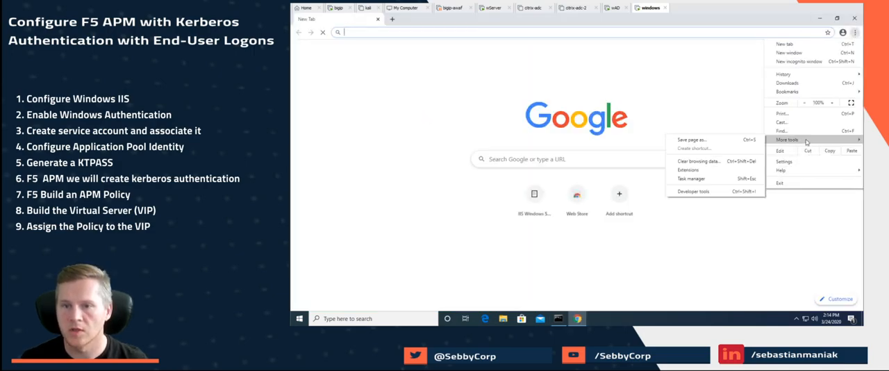
click(694, 191)
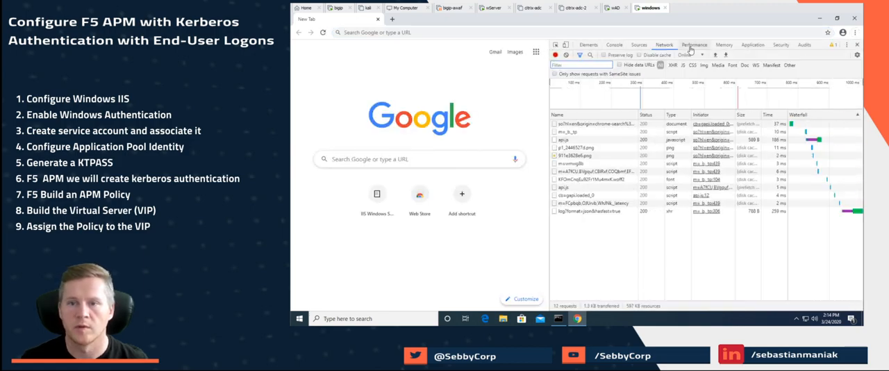
click(462, 32)
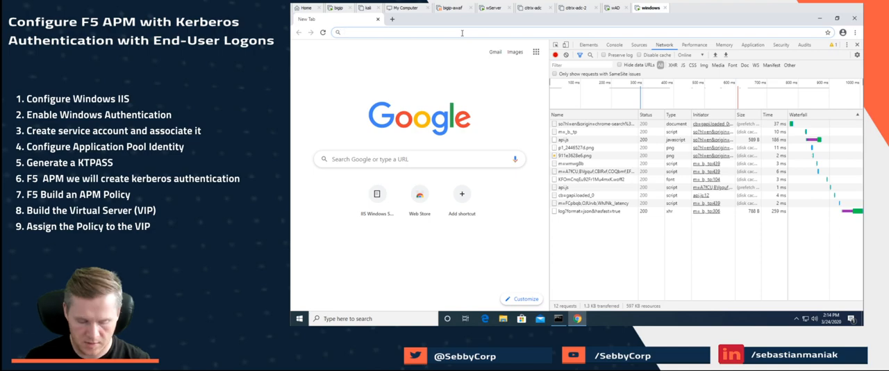
text(portal.maniak.net)
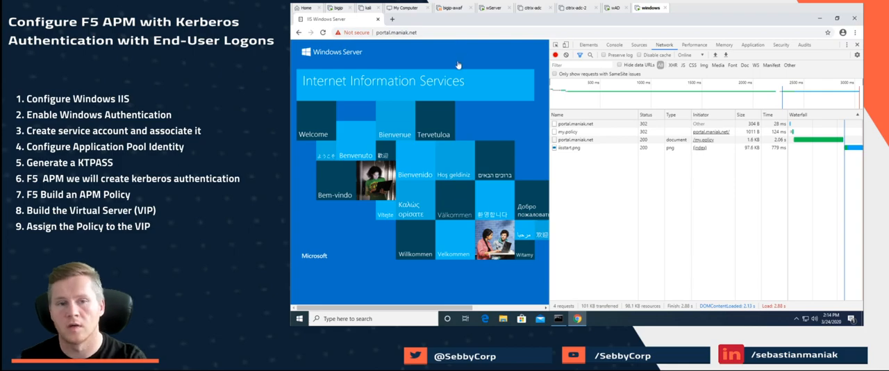
Inspect the first portal.maniak.net request and the my.policy request's Negotiate challenge header
click(594, 124)
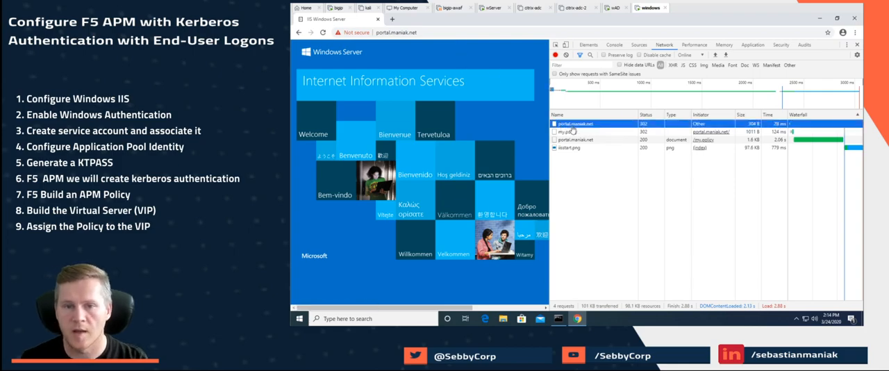
click(574, 124)
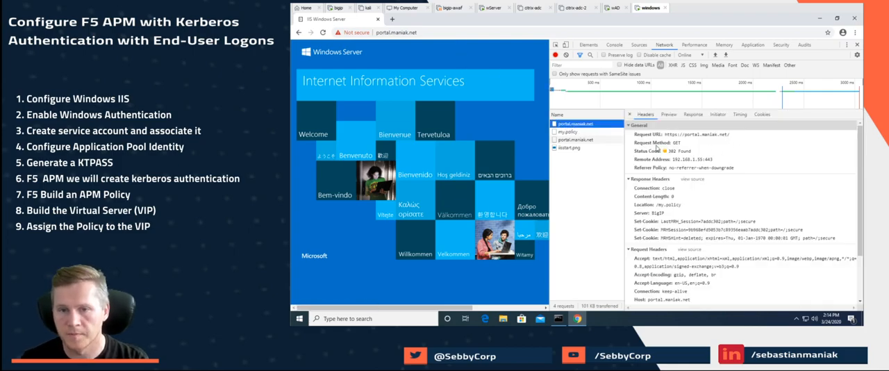
click(567, 131)
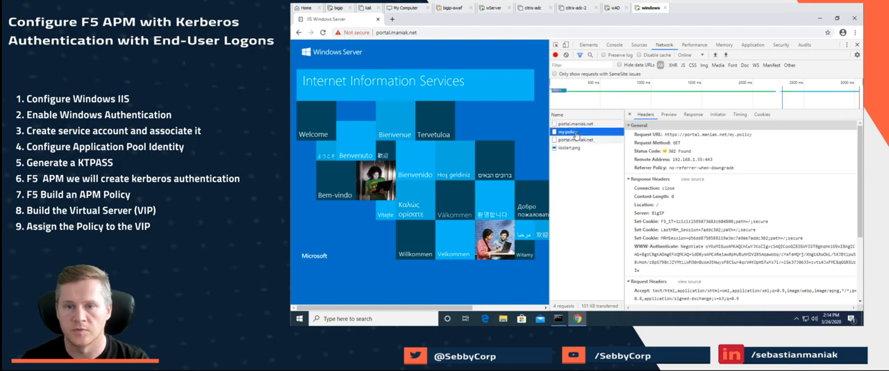
mouse_move(636, 252)
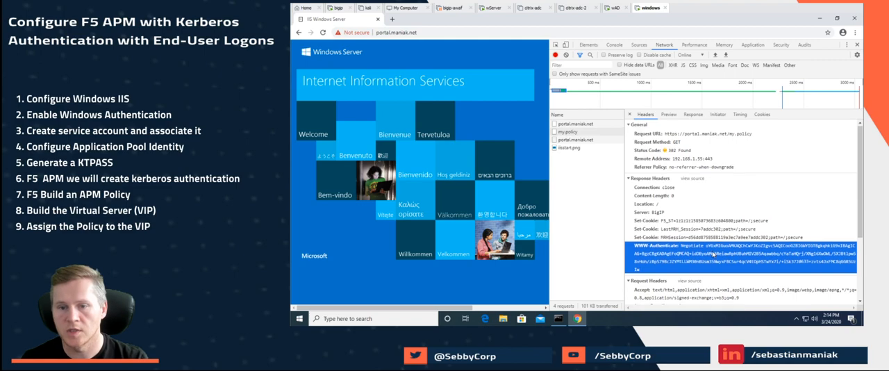
scroll(down, 3)
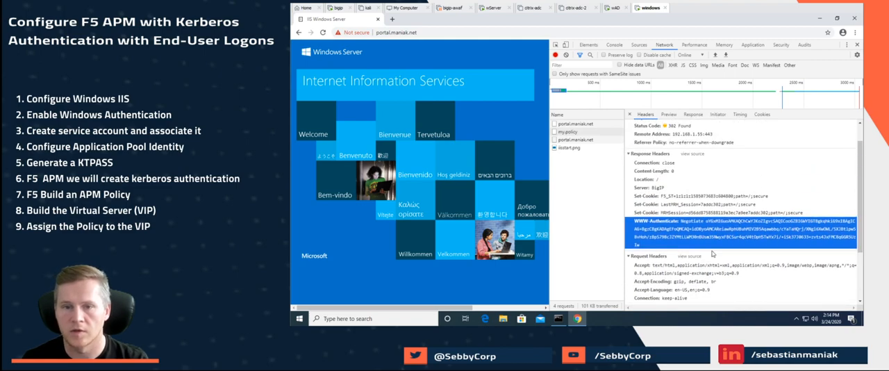
mouse_move(707, 167)
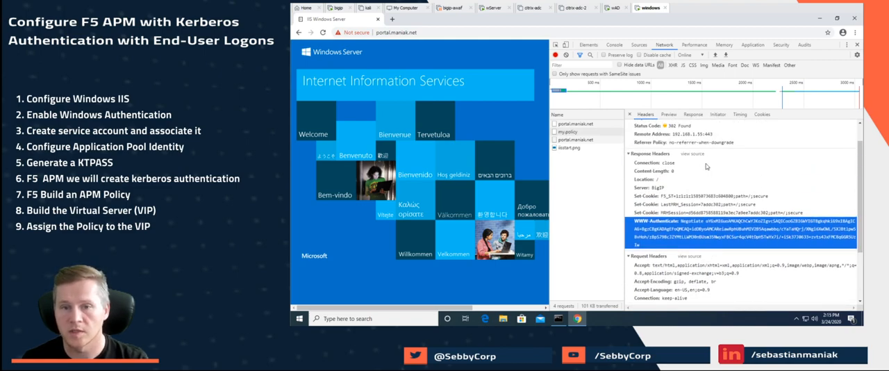
Confirm the final portal.maniak.net 200 response's Authorization header, then switch to the bigip-awaf VM
click(576, 140)
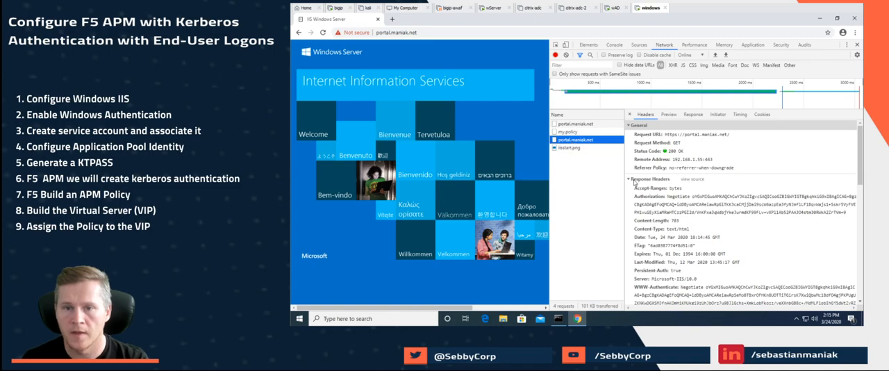
mouse_move(673, 209)
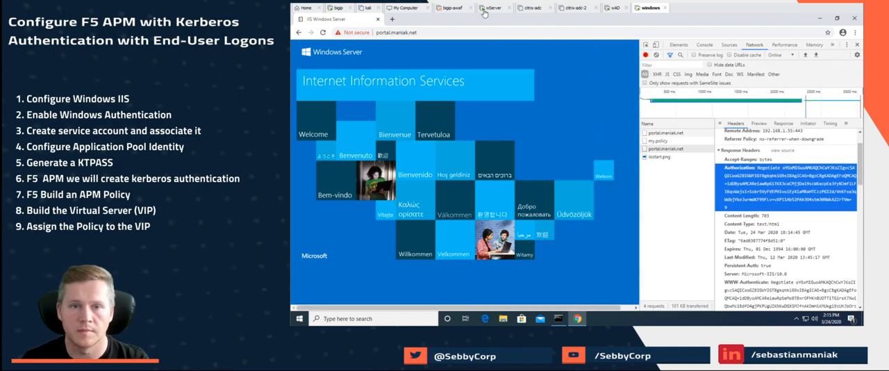
click(453, 8)
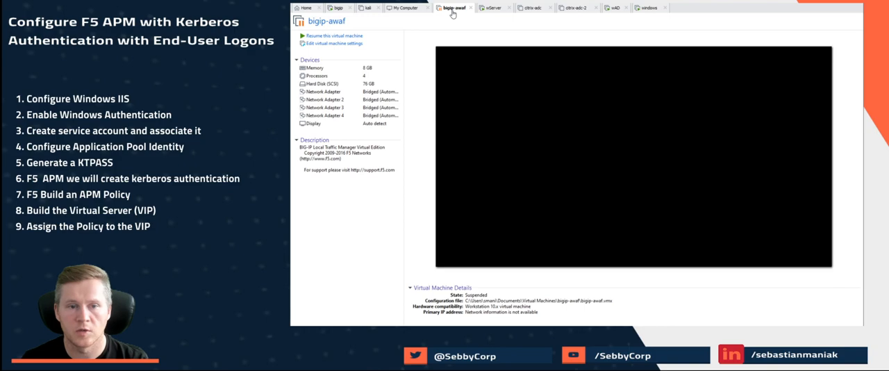